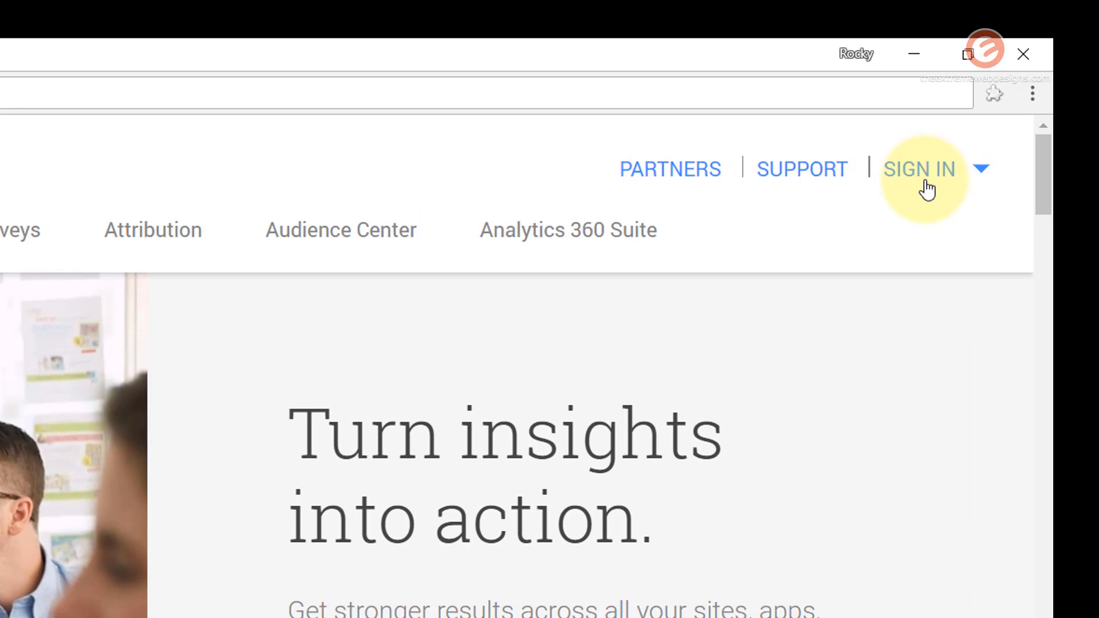
Step: Sign in to Google's marketing products, choosing Analytics, to reach The EWD Administration page
{"action": "left_click", "coordinate": [981, 169]}
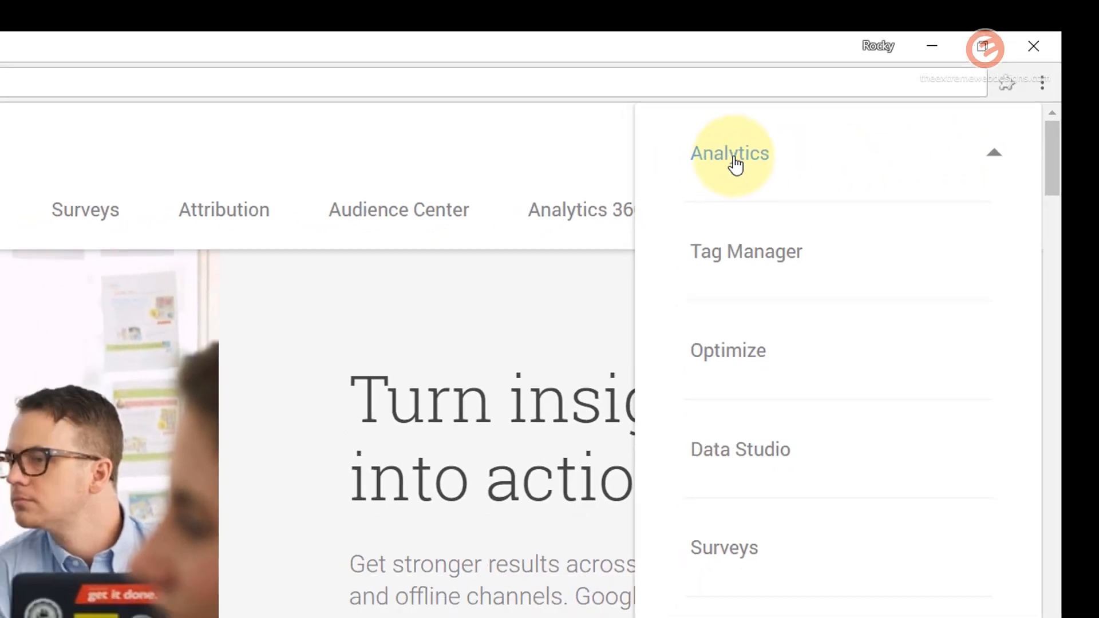
{"action": "left_click", "coordinate": [728, 153]}
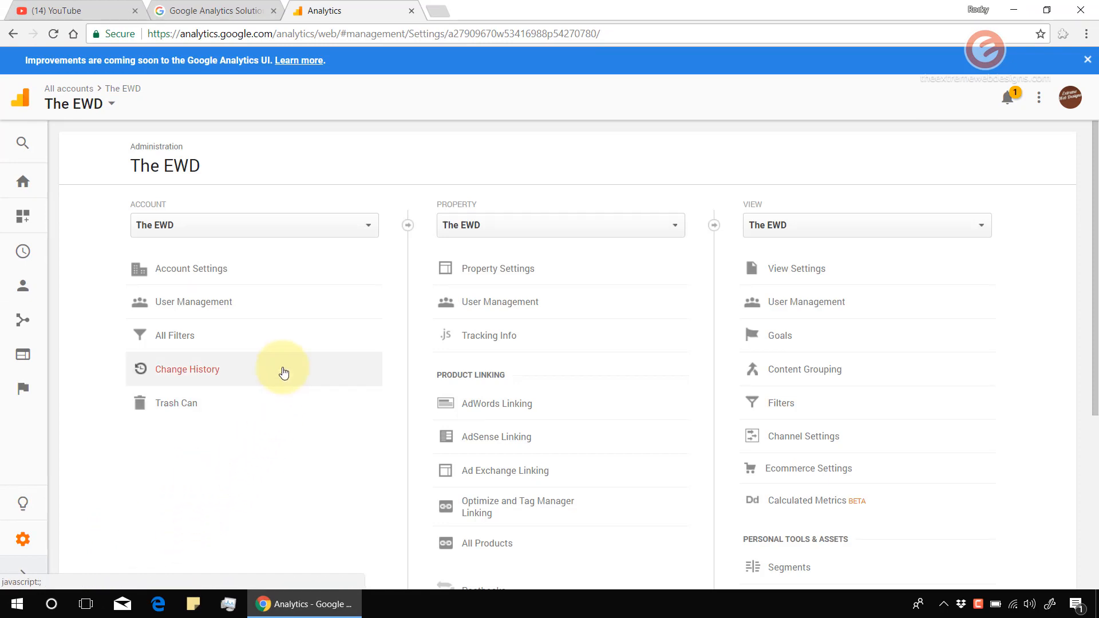
{"action": "mouse_move", "coordinate": [216, 225]}
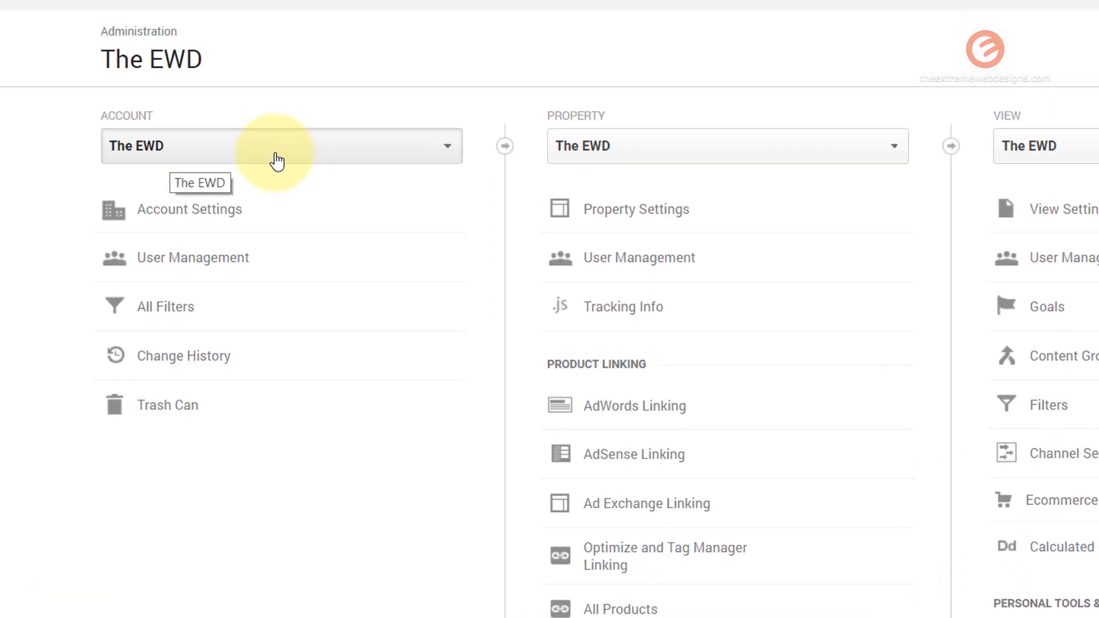
Step: Choose Create new account from the bottom of the Account dropdown list
{"action": "left_click", "coordinate": [280, 146]}
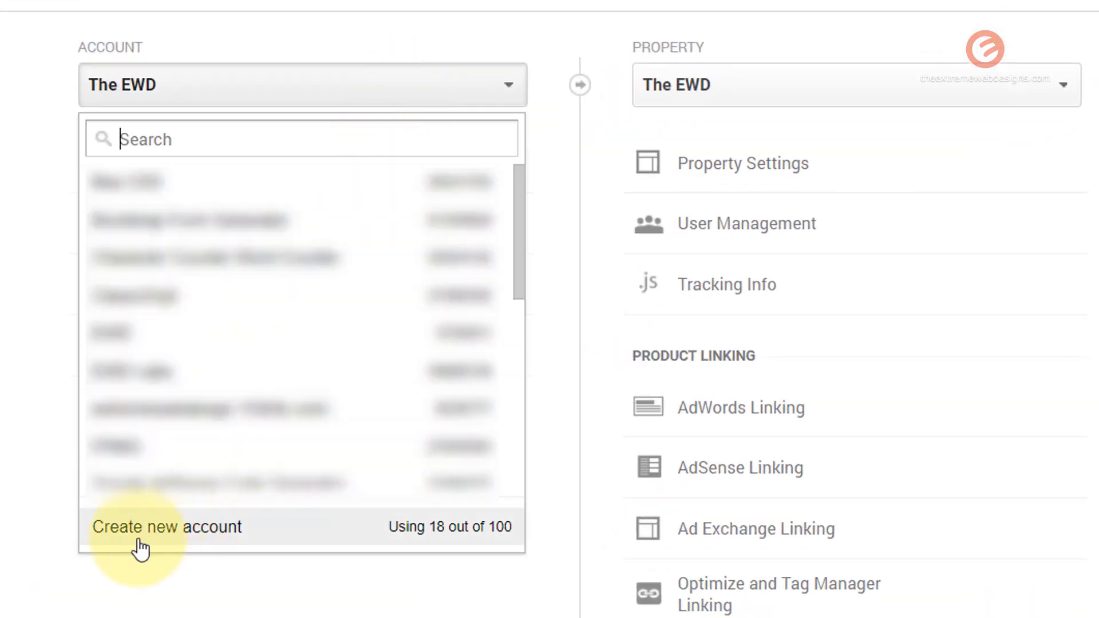
{"action": "mouse_move", "coordinate": [300, 526]}
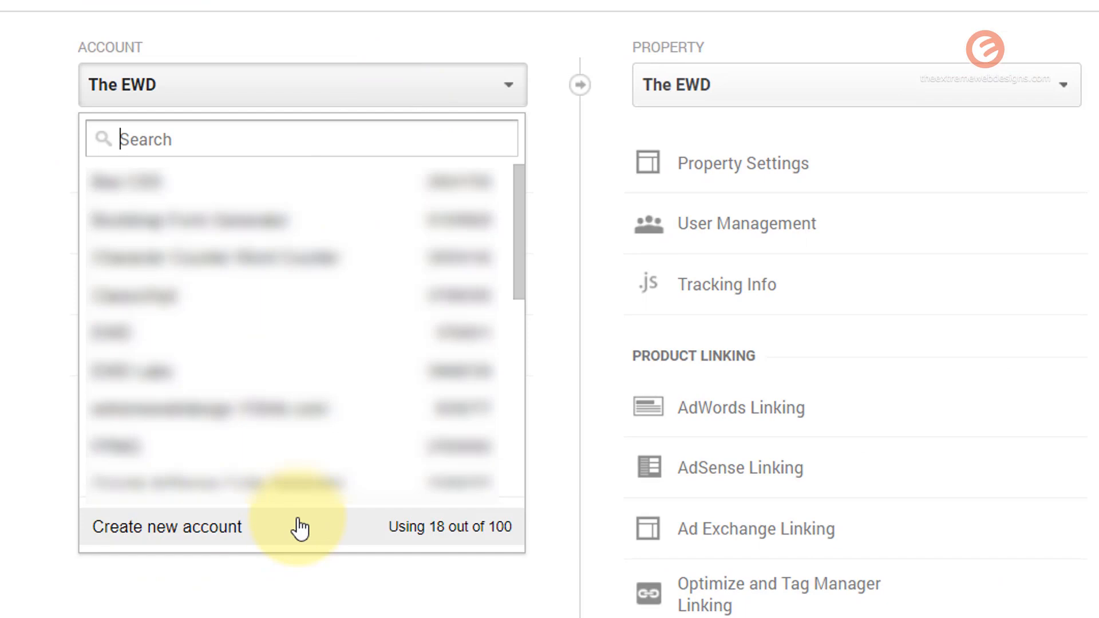
{"action": "left_click", "coordinate": [166, 527]}
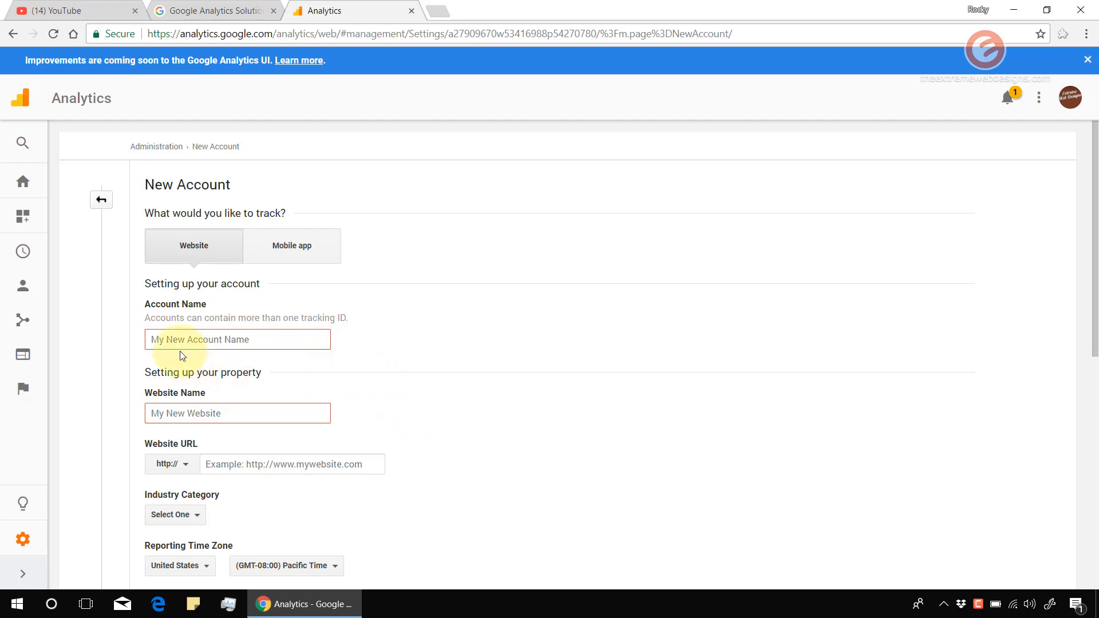
{"action": "mouse_move", "coordinate": [275, 327]}
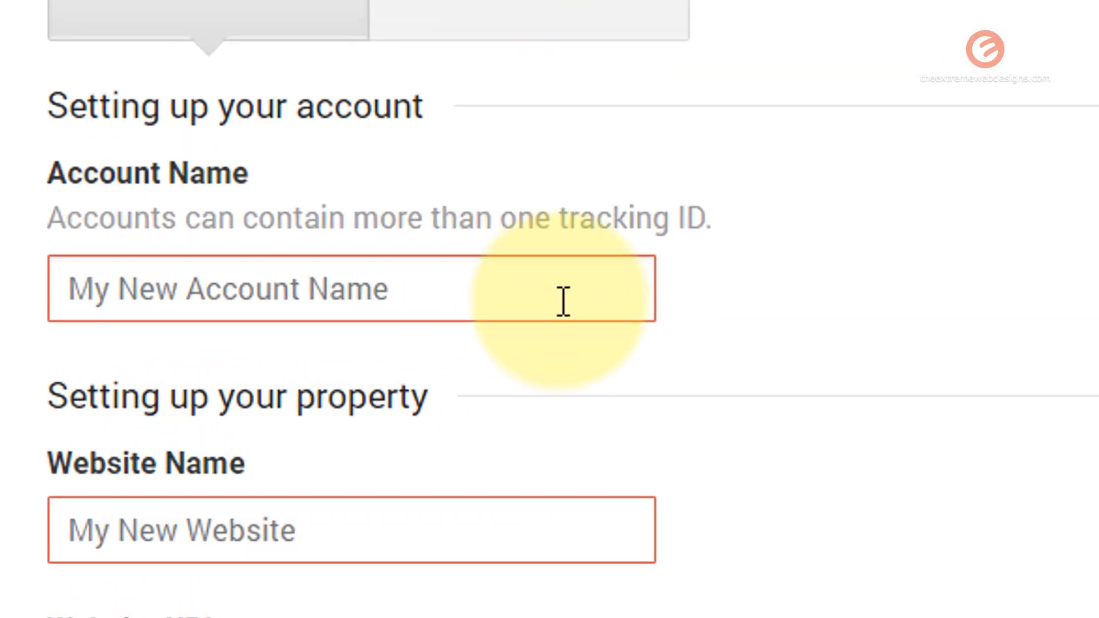
Step: Enter 'YouTube Channel' as the account name and reuse it as the website name
{"action": "type", "text": "YouTube Channel"}
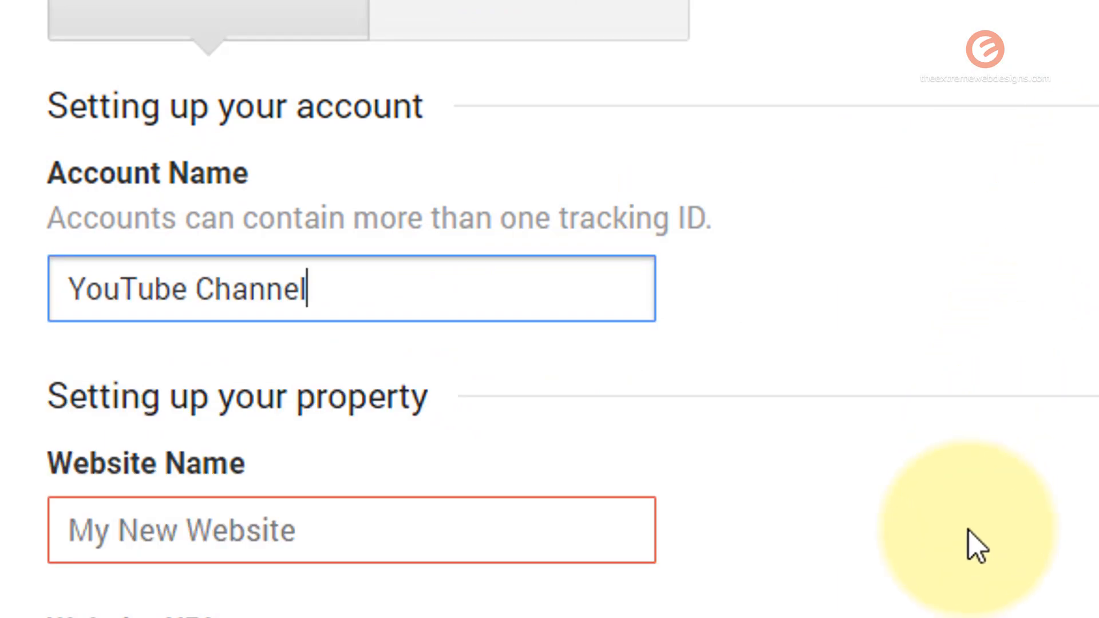
{"action": "scroll", "scroll_direction": "down", "scroll_amount": 3}
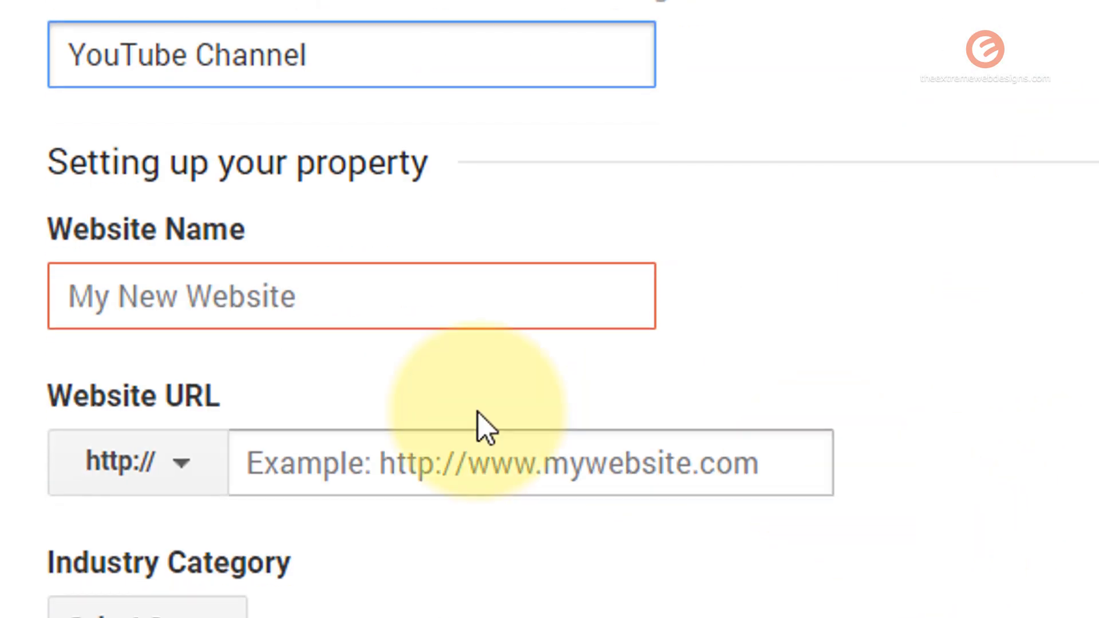
{"action": "mouse_move", "coordinate": [585, 295]}
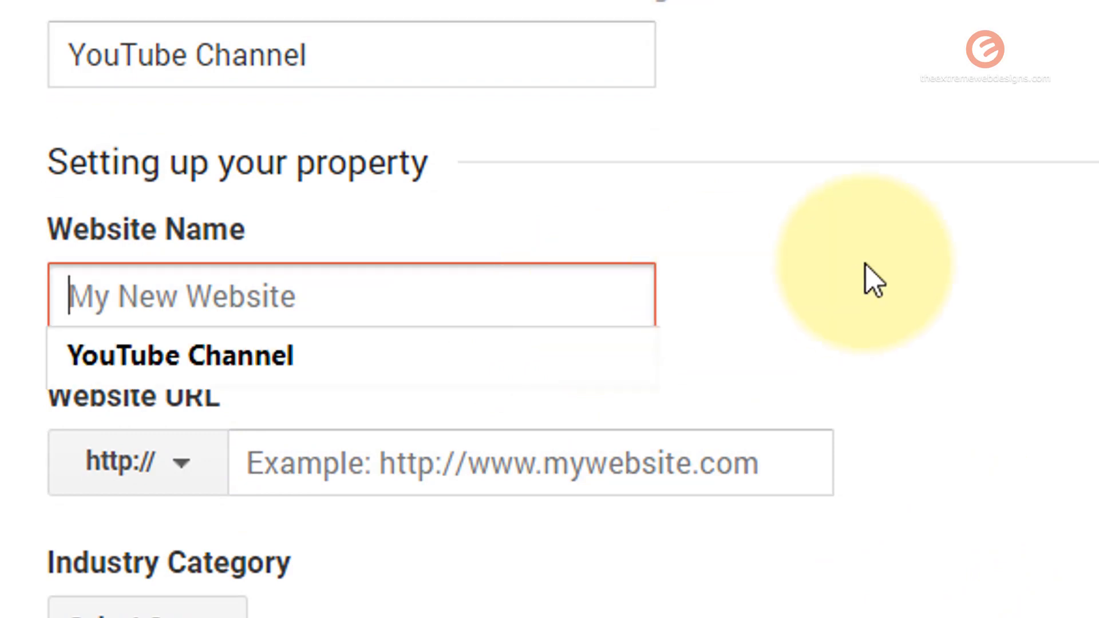
{"action": "left_click", "coordinate": [180, 355]}
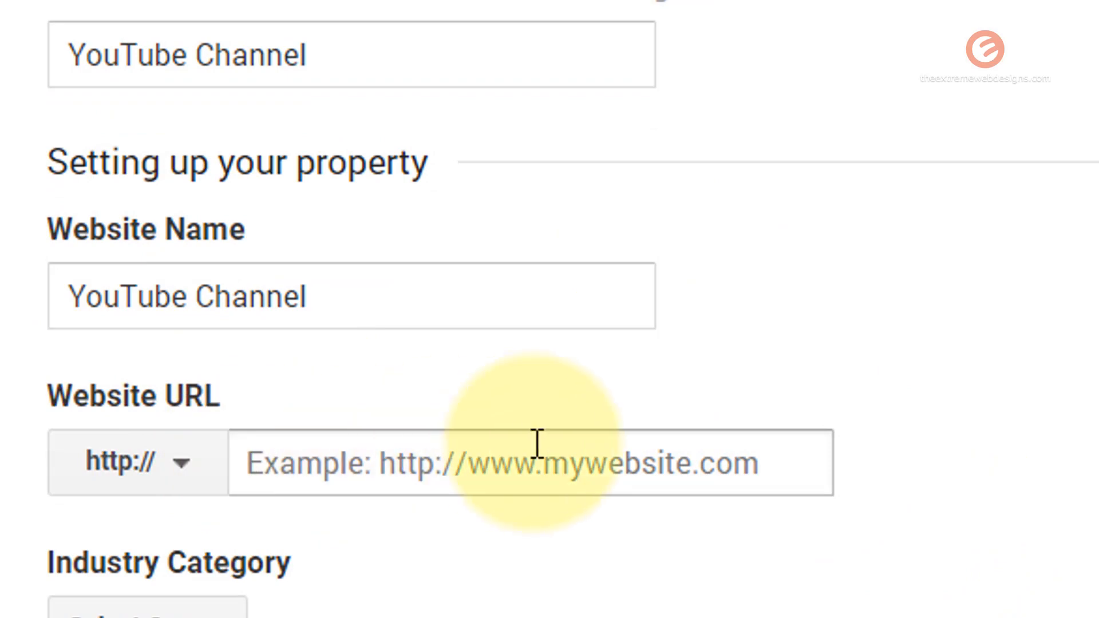
{"action": "mouse_move", "coordinate": [547, 498]}
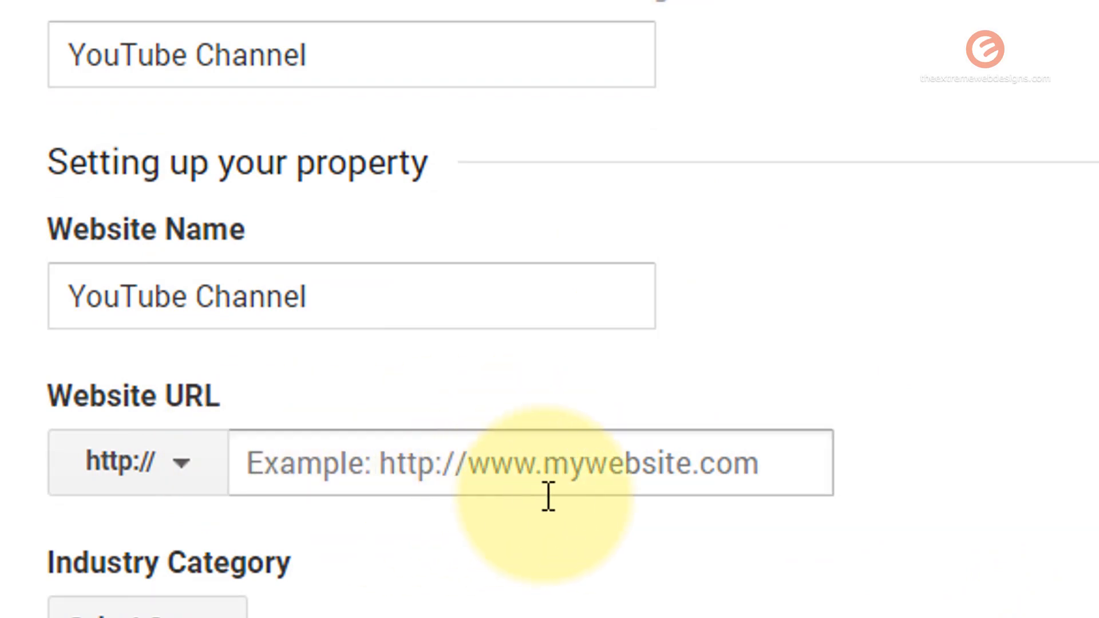
{"action": "mouse_move", "coordinate": [549, 475]}
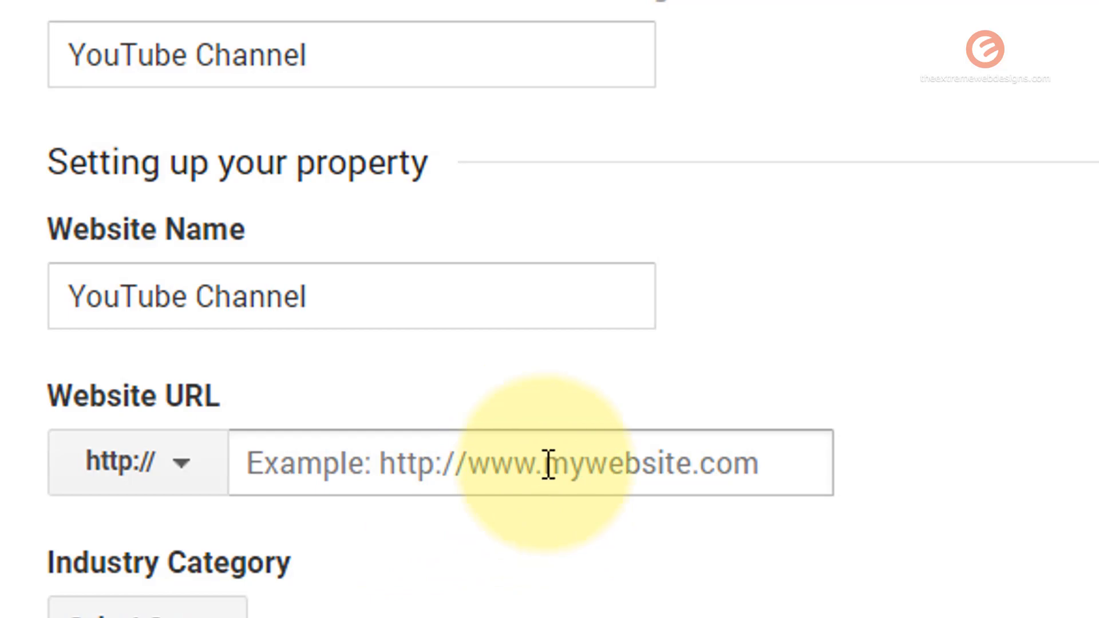
{"action": "scroll", "scroll_direction": "up", "scroll_amount": 3}
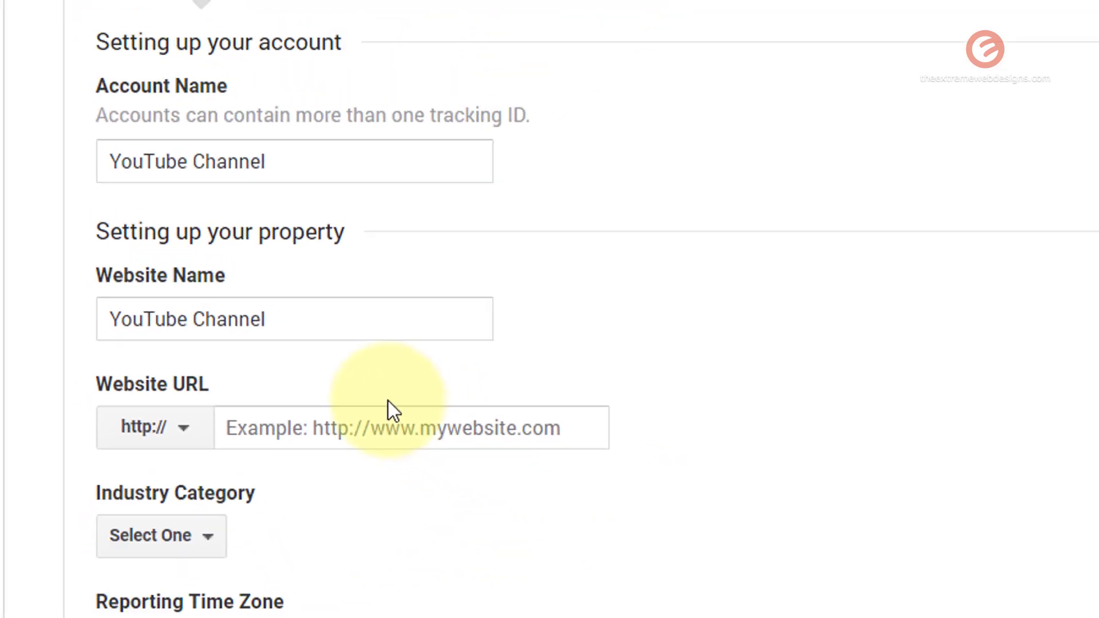
Step: Open the extremewebdesigns channel page on YouTube and select its address for copying
{"action": "left_click", "coordinate": [66, 10]}
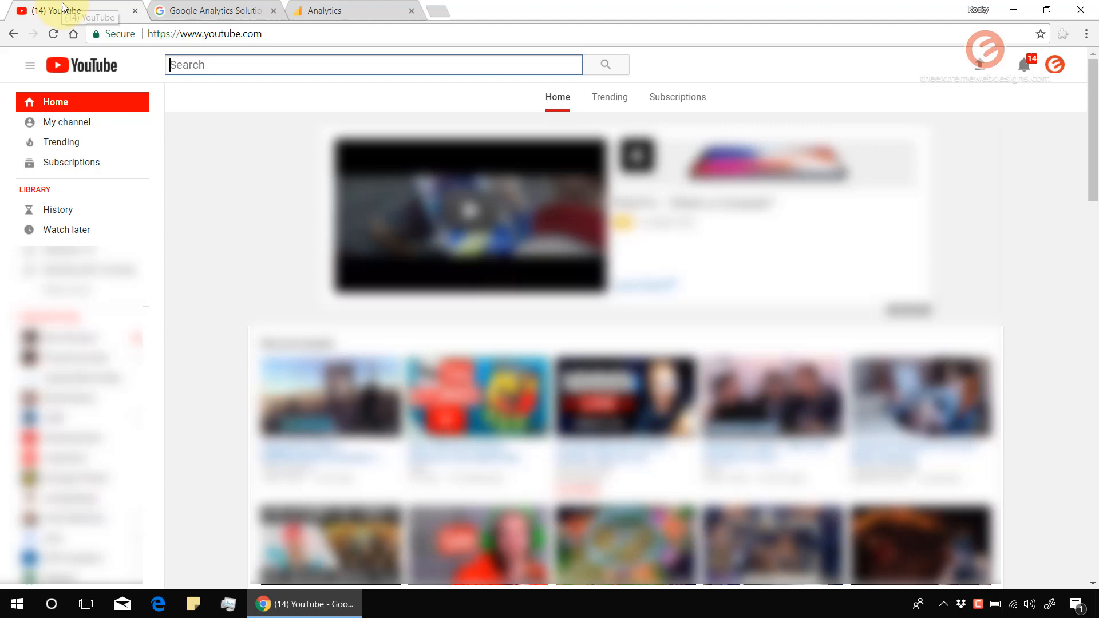
{"action": "mouse_move", "coordinate": [925, 109]}
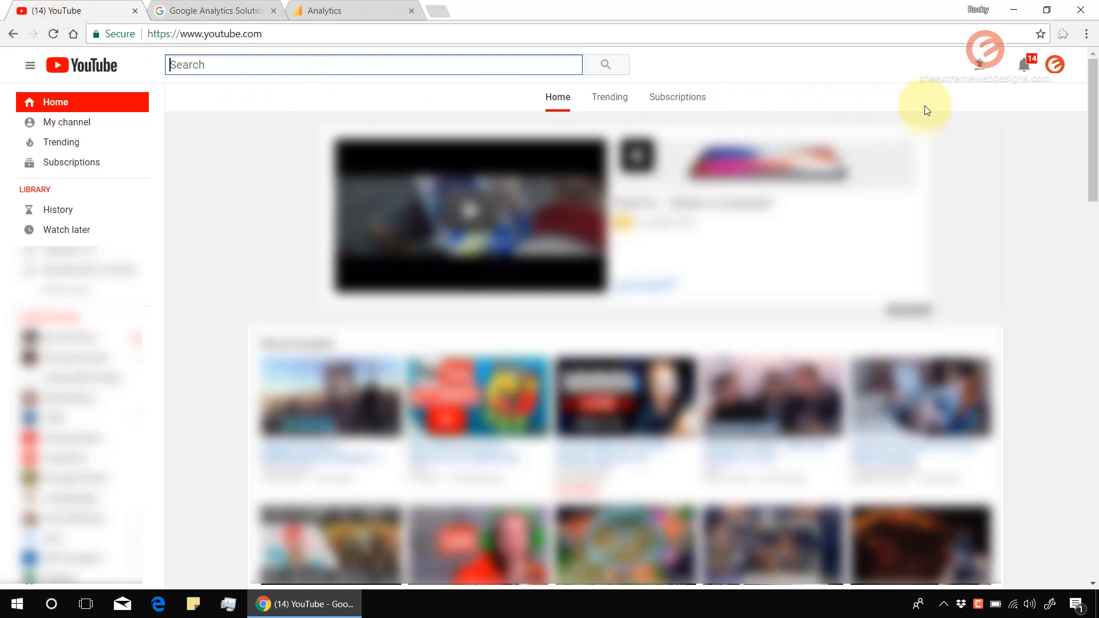
{"action": "mouse_move", "coordinate": [895, 100]}
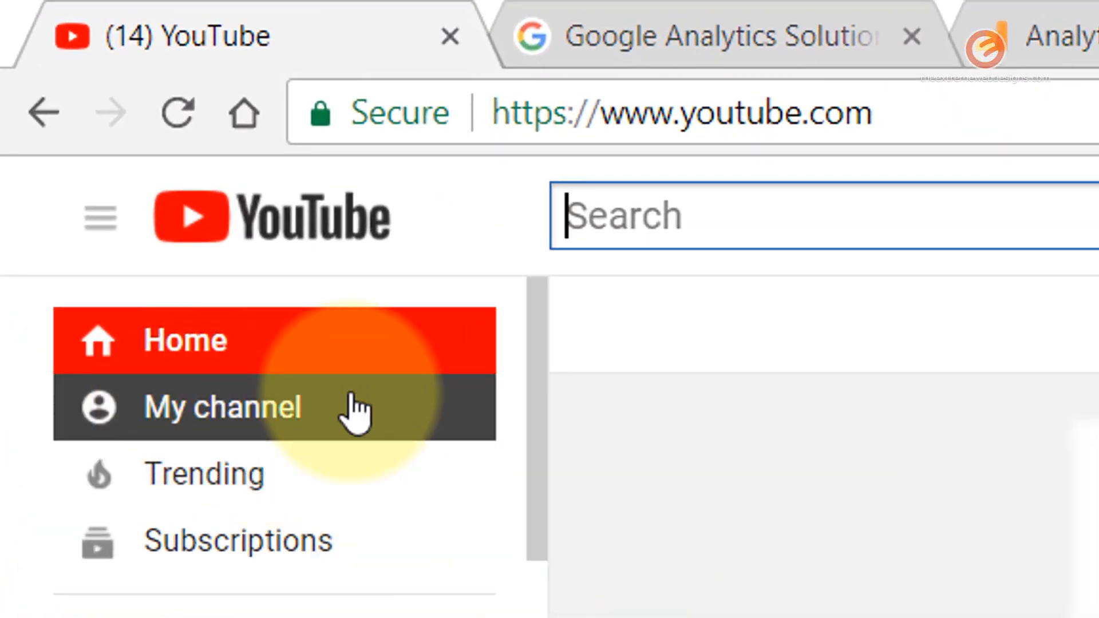
{"action": "left_click", "coordinate": [222, 406]}
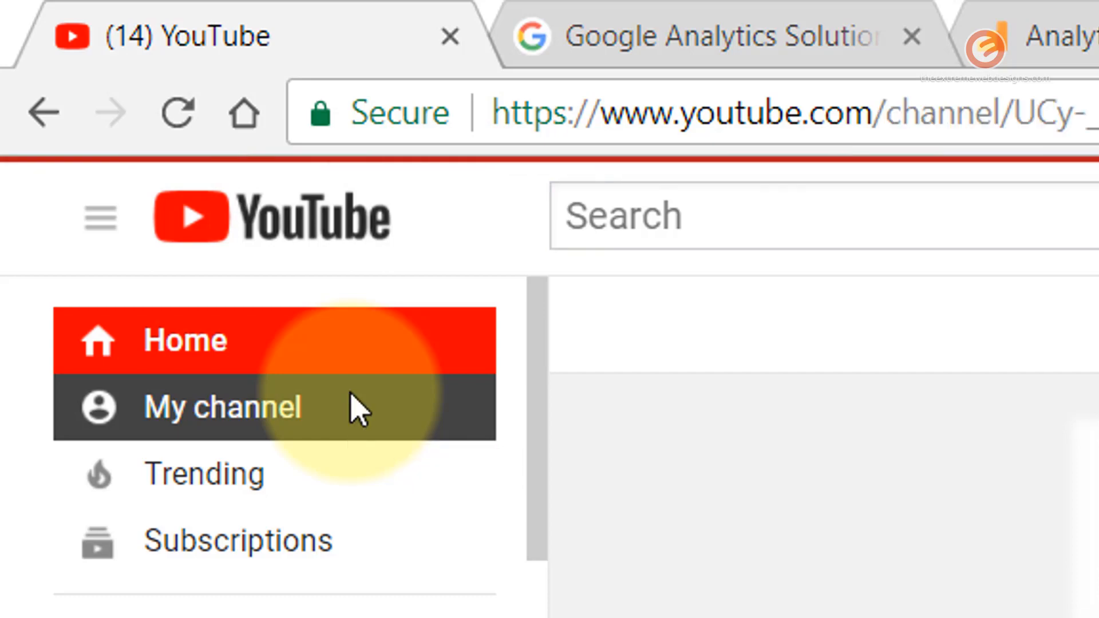
{"action": "left_click", "coordinate": [223, 407]}
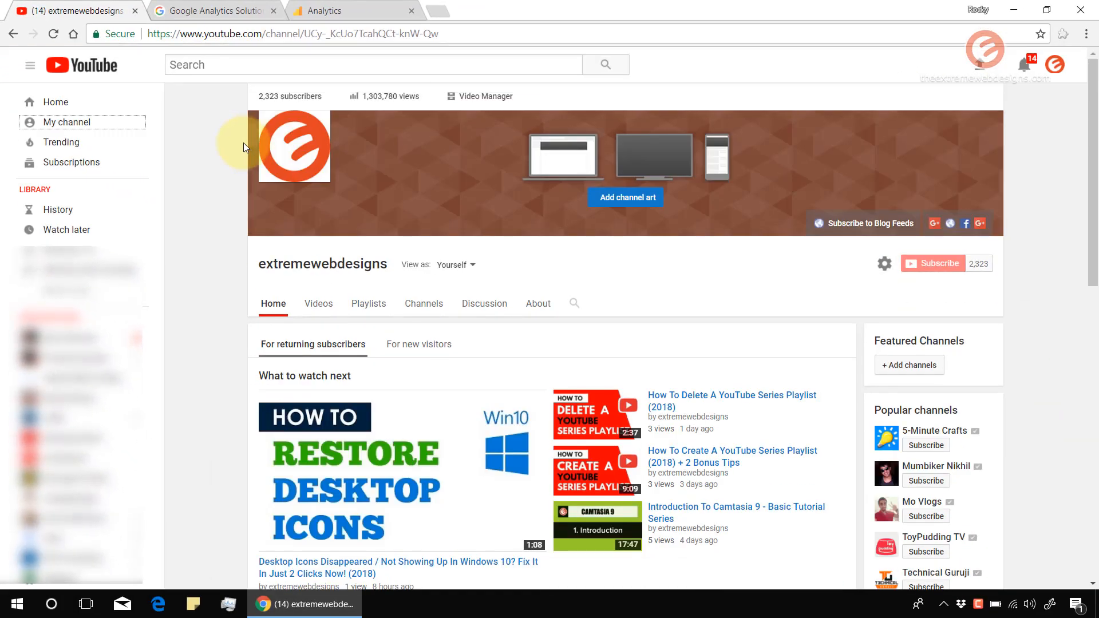
{"action": "mouse_move", "coordinate": [319, 51]}
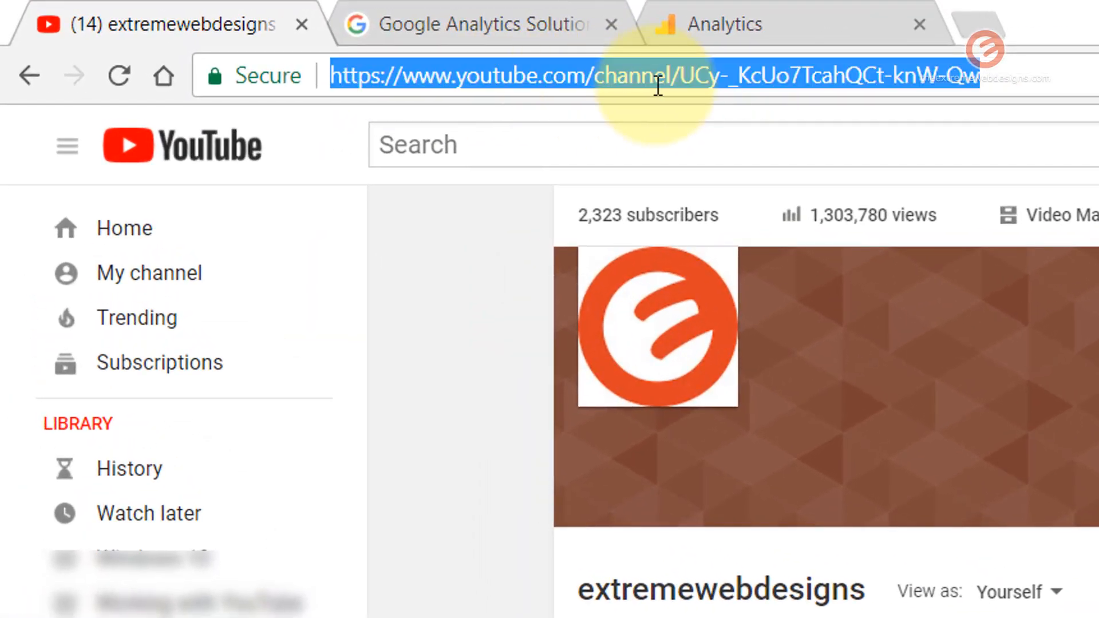
{"action": "left_click", "coordinate": [652, 76]}
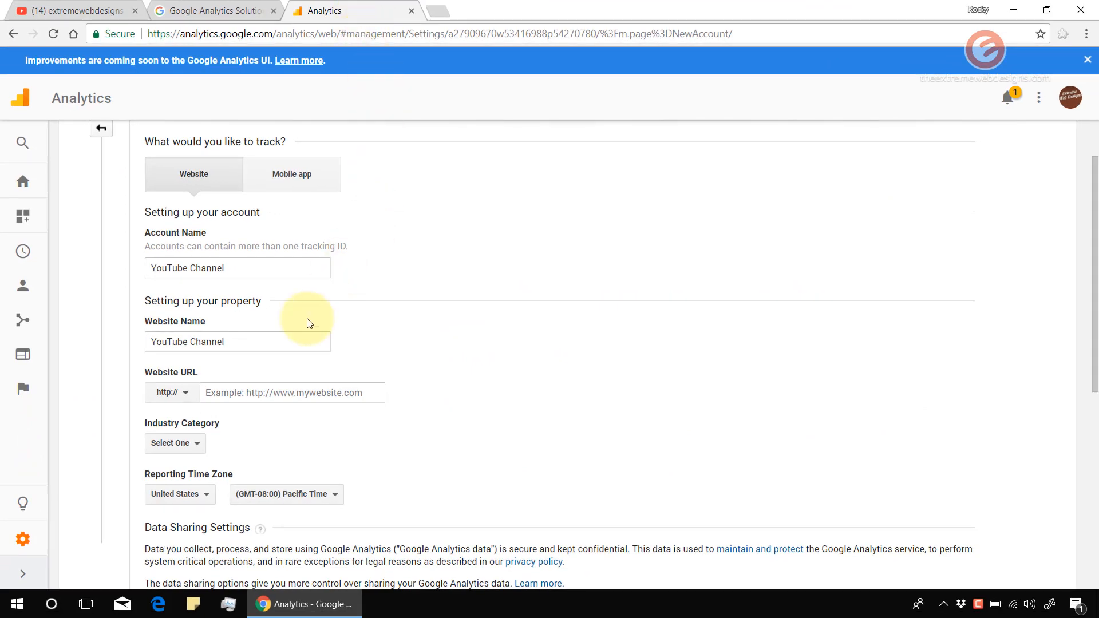
Step: Paste the YouTube channel address into the Website URL field
{"action": "right_click", "coordinate": [292, 393]}
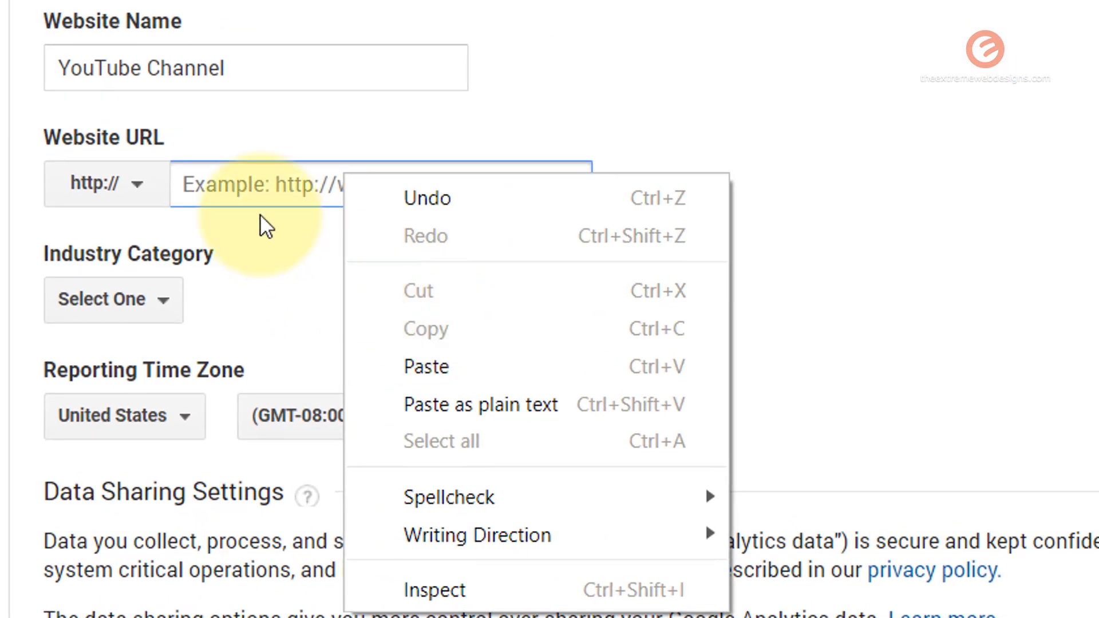
{"action": "left_click", "coordinate": [425, 366]}
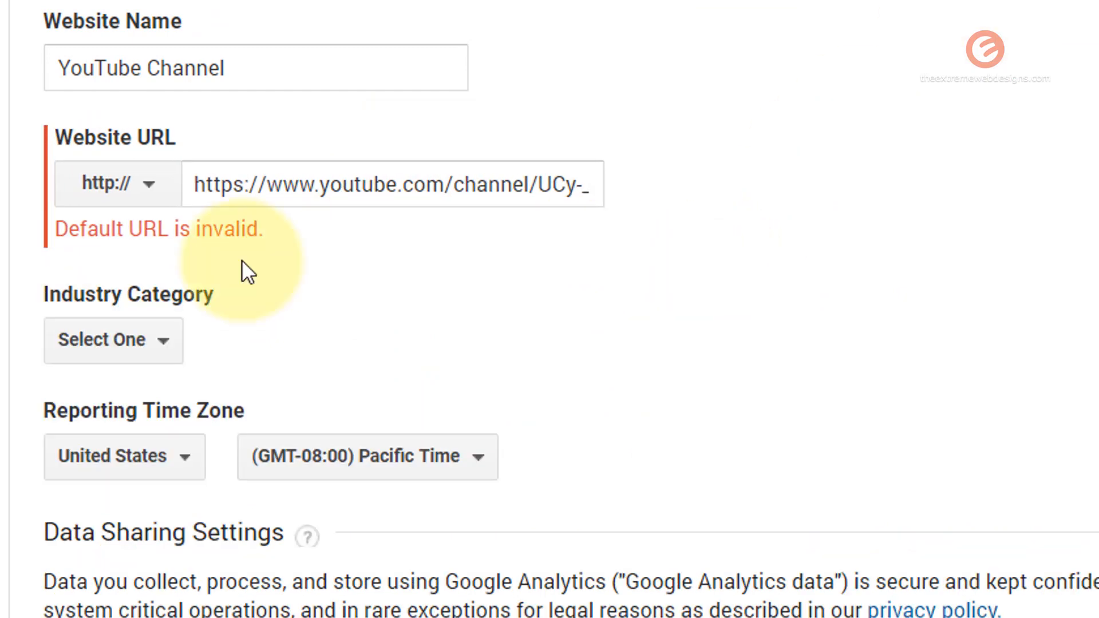
{"action": "mouse_move", "coordinate": [275, 263]}
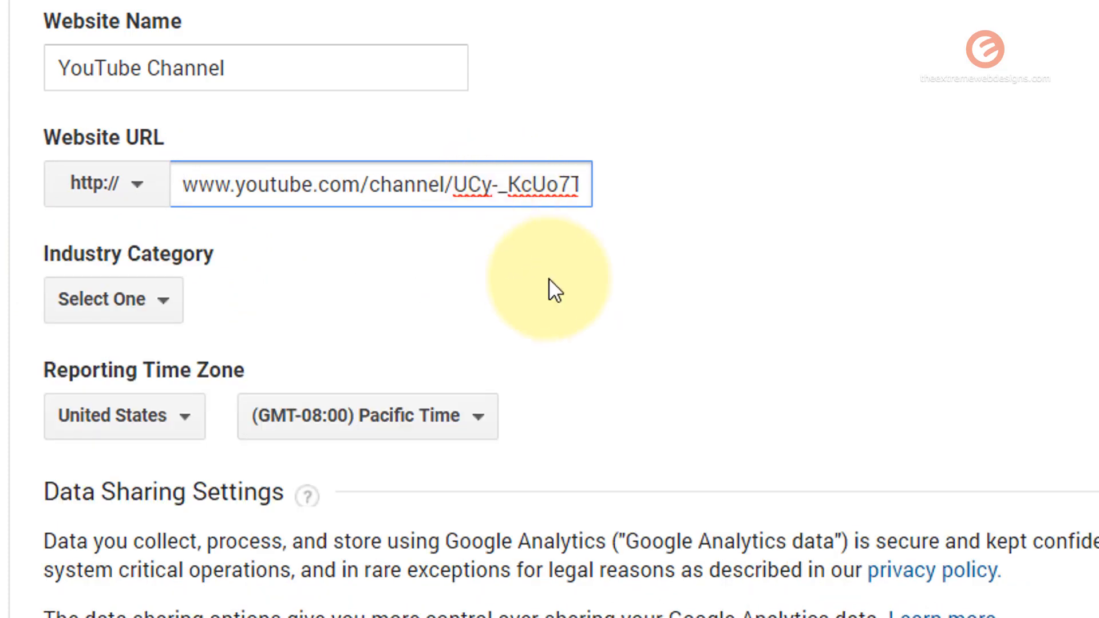
{"action": "mouse_move", "coordinate": [313, 293]}
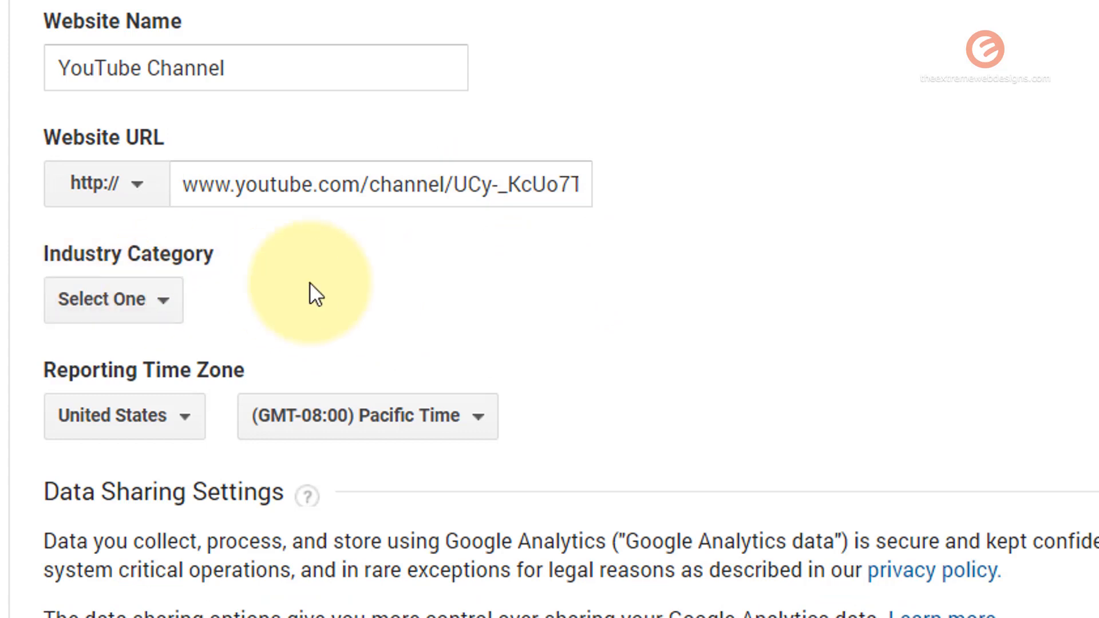
{"action": "mouse_move", "coordinate": [238, 309]}
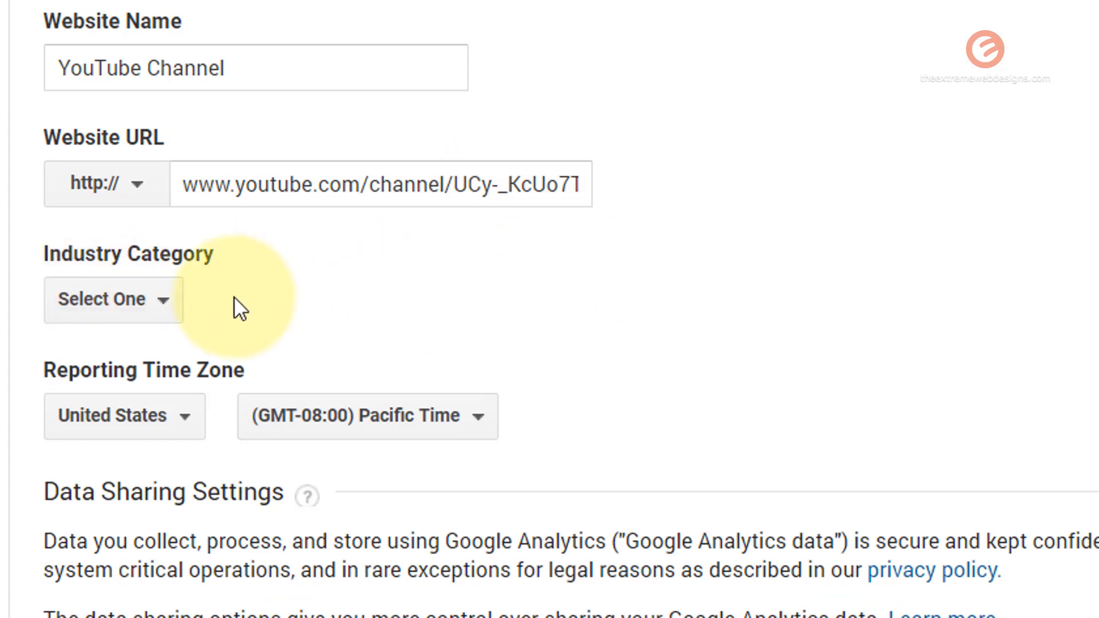
Step: Set industry to Internet and Telecom and reporting time zone to (GMT-06:00) Central Time
{"action": "left_click", "coordinate": [102, 300]}
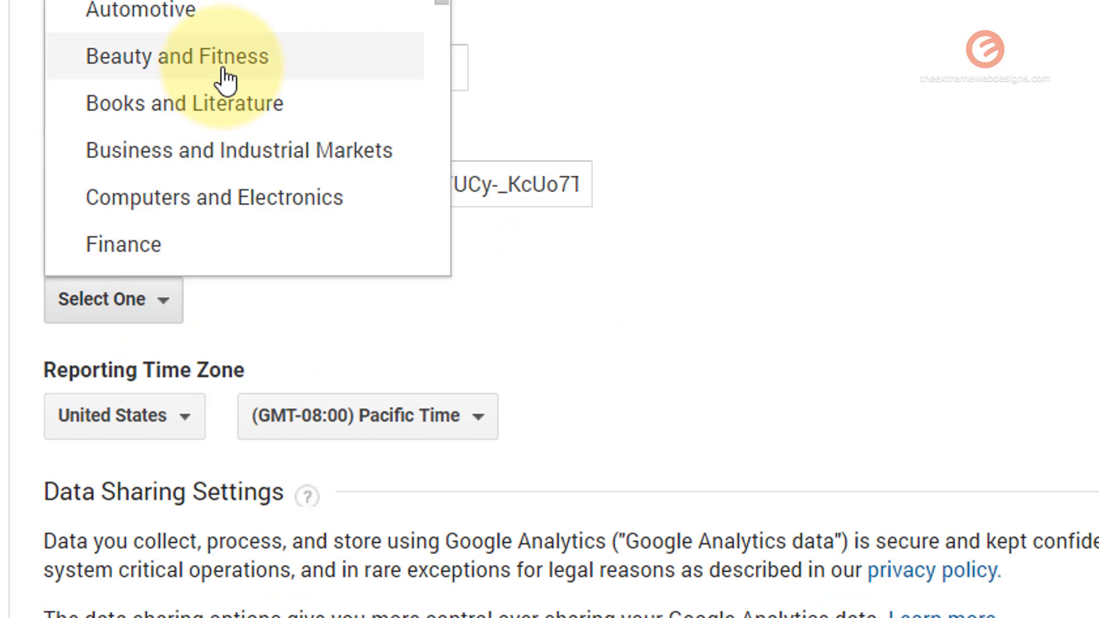
{"action": "scroll", "scroll_direction": "down", "scroll_amount": 3}
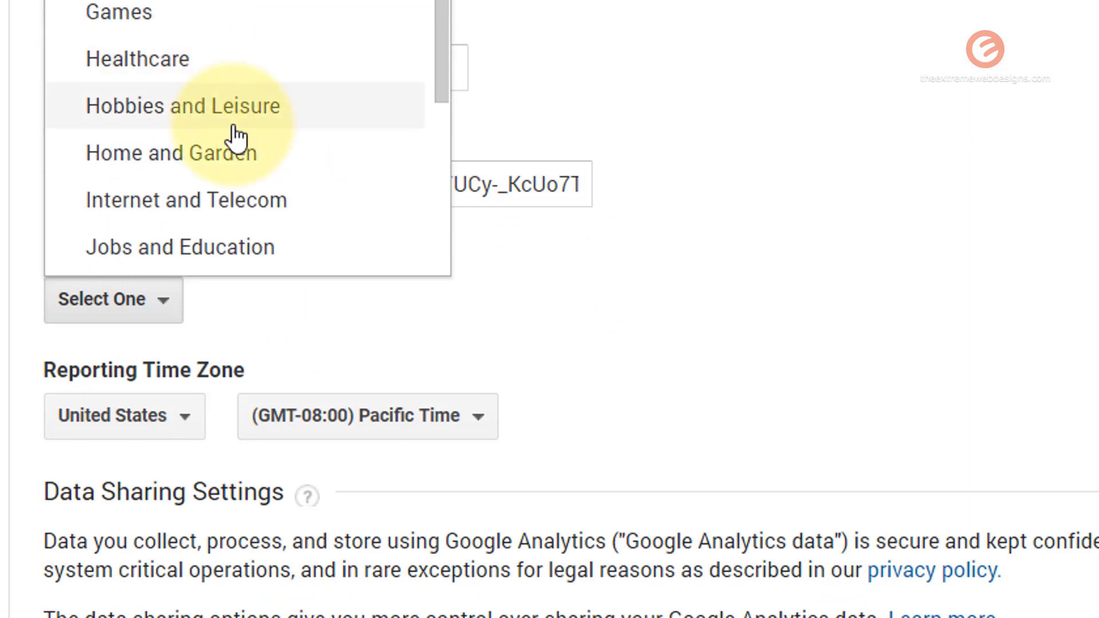
{"action": "left_click", "coordinate": [186, 200]}
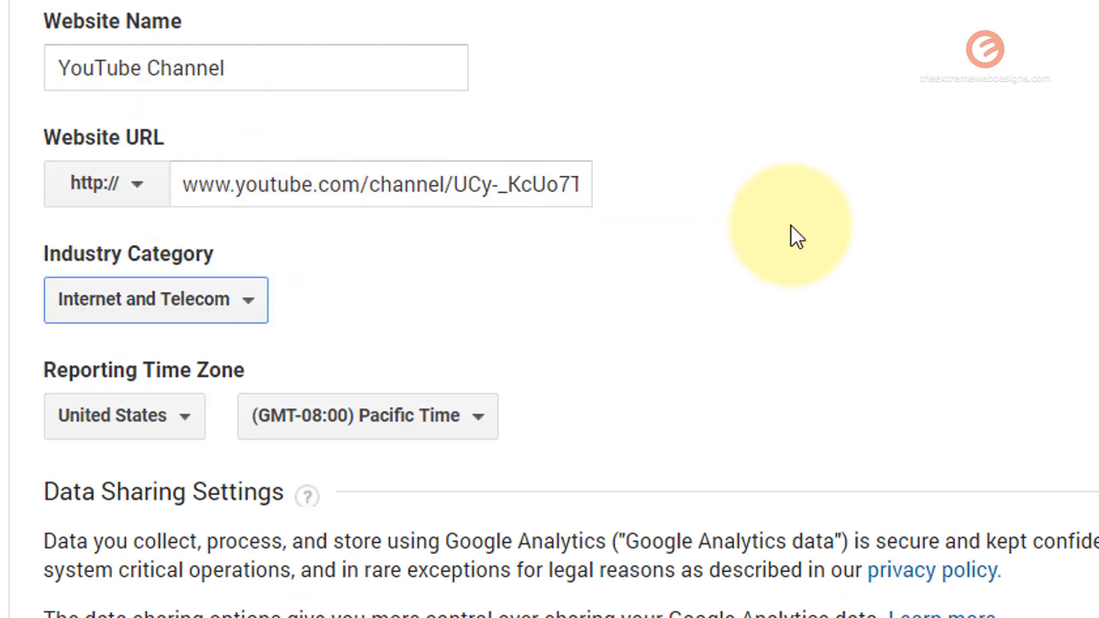
{"action": "scroll", "scroll_direction": "down", "scroll_amount": 3}
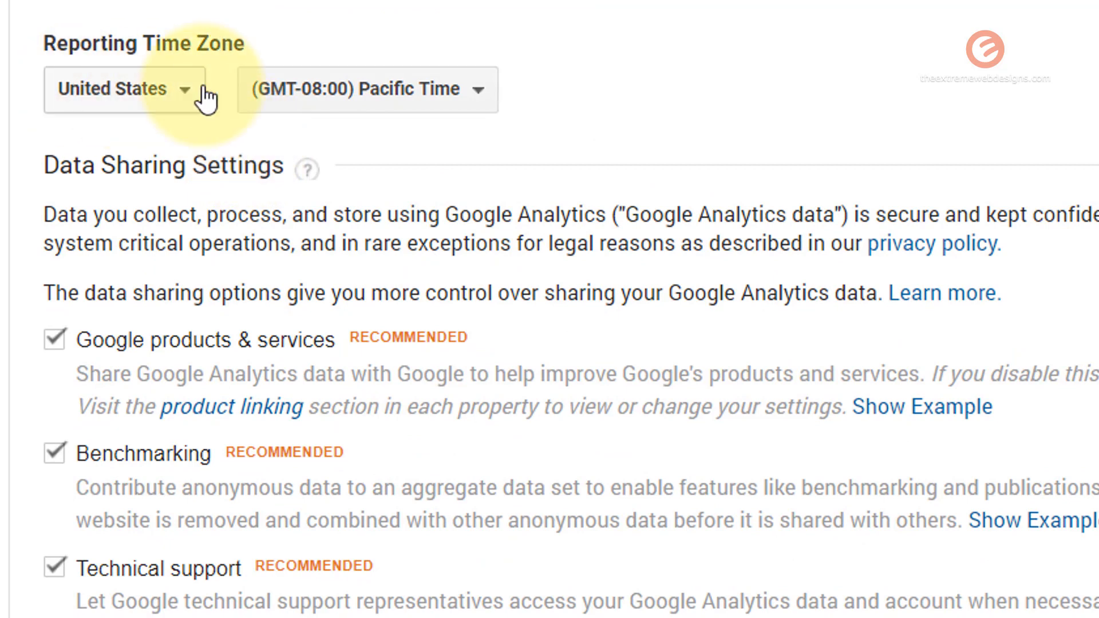
{"action": "mouse_move", "coordinate": [312, 106]}
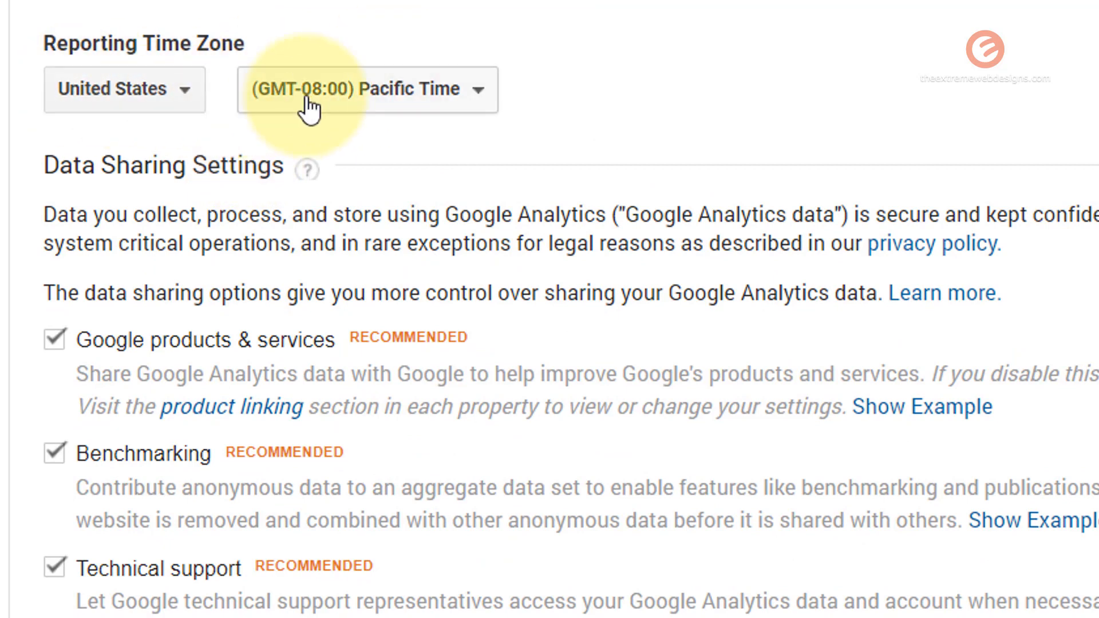
{"action": "left_click", "coordinate": [366, 90]}
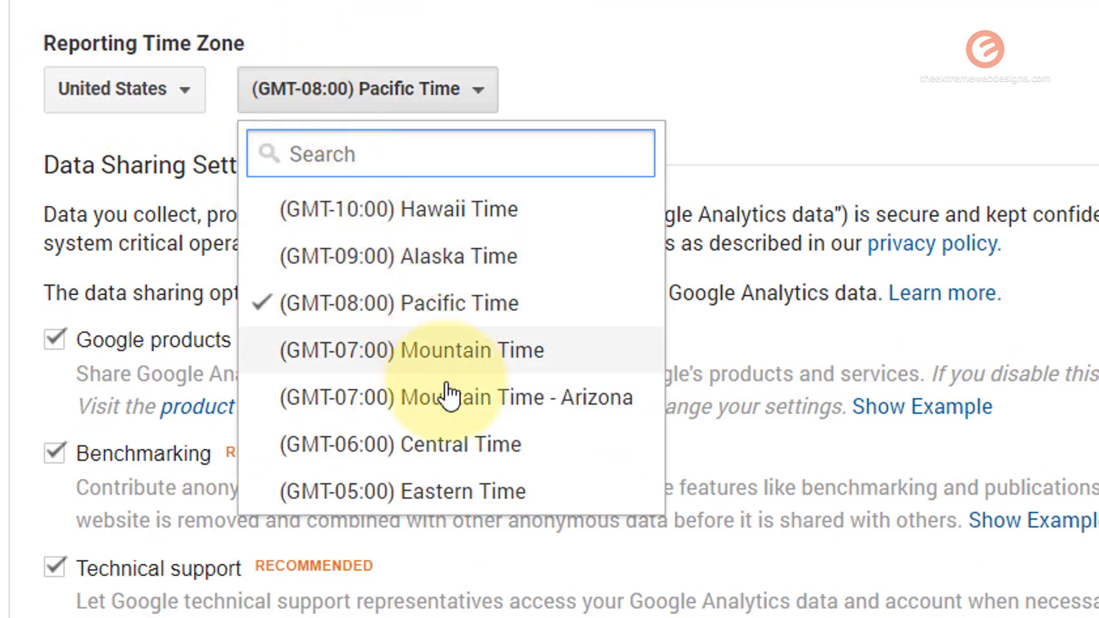
{"action": "left_click", "coordinate": [400, 444]}
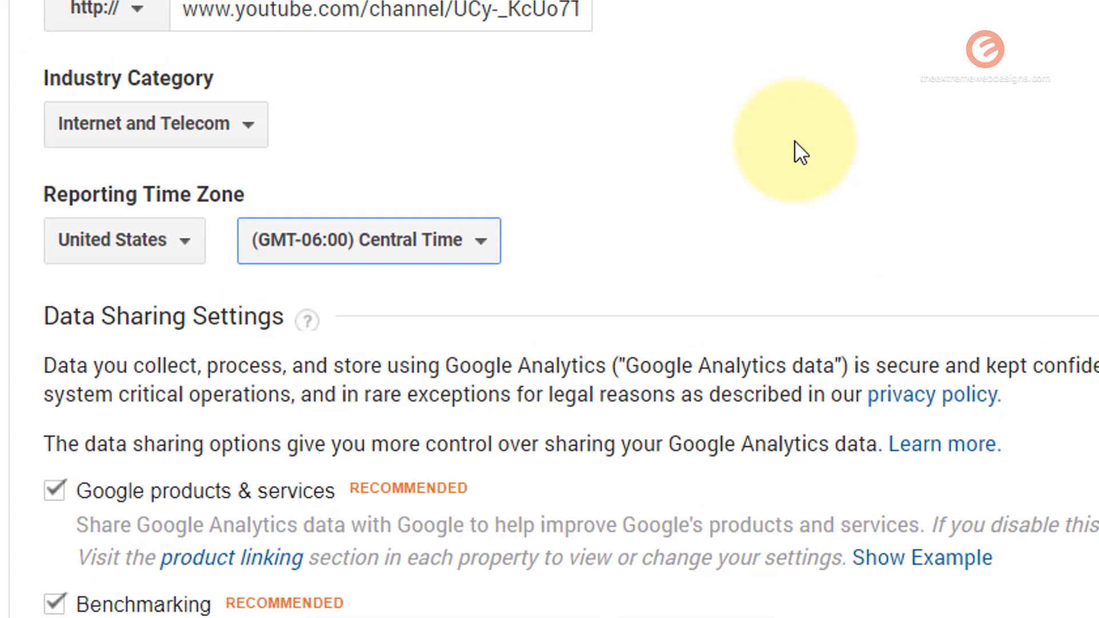
Step: Review the data-sharing checkboxes, leaving all four sharing options enabled
{"action": "scroll", "scroll_direction": "down", "scroll_amount": 3}
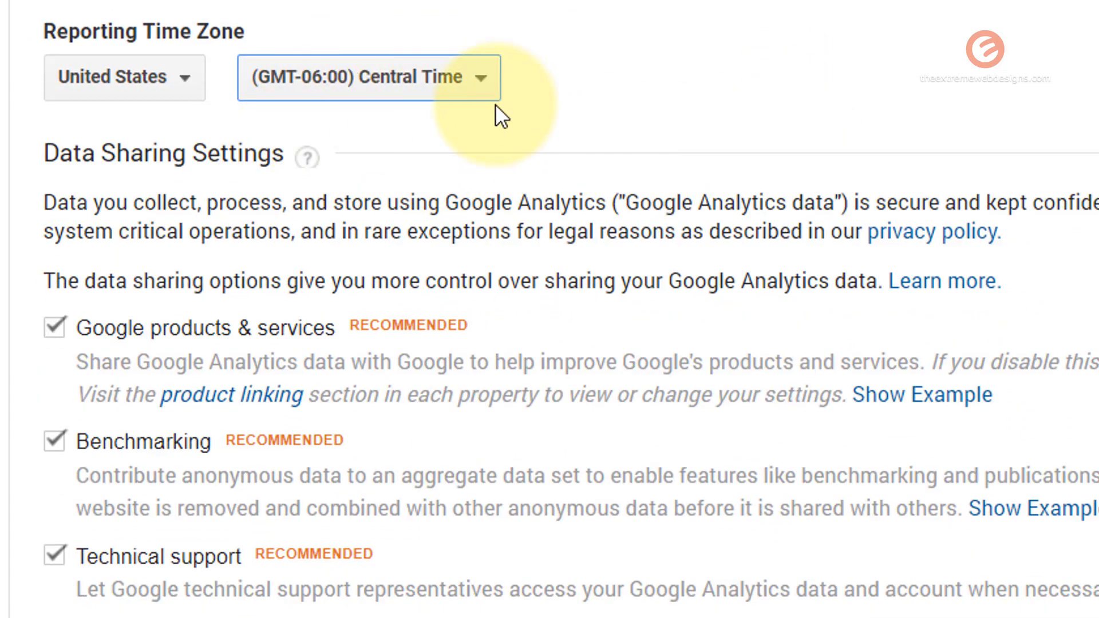
{"action": "scroll", "scroll_direction": "up", "scroll_amount": 3}
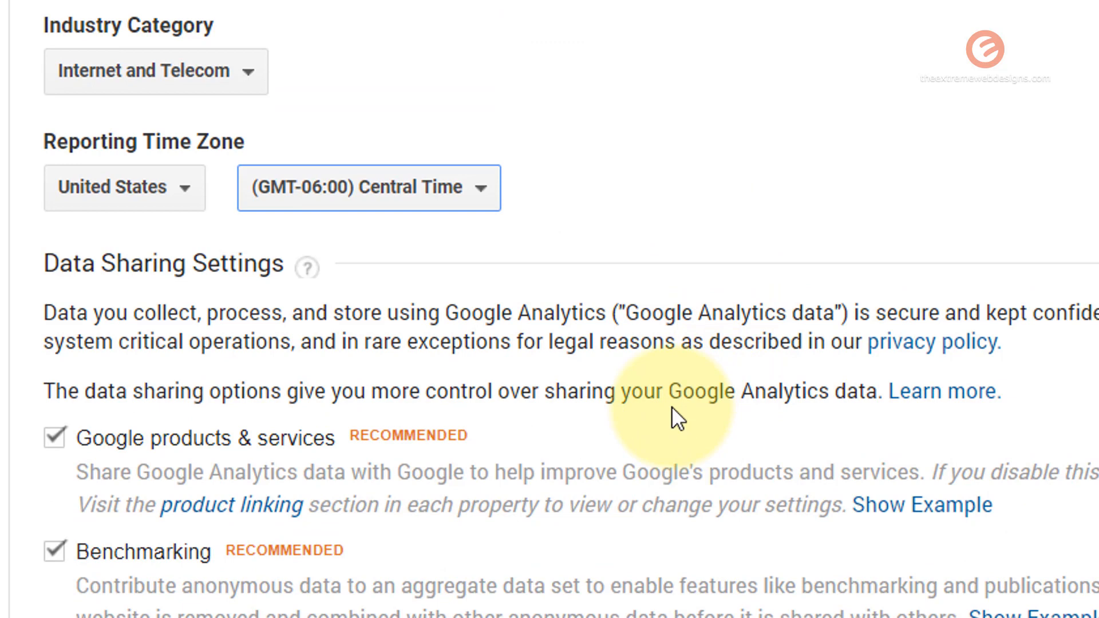
{"action": "left_click", "coordinate": [124, 187]}
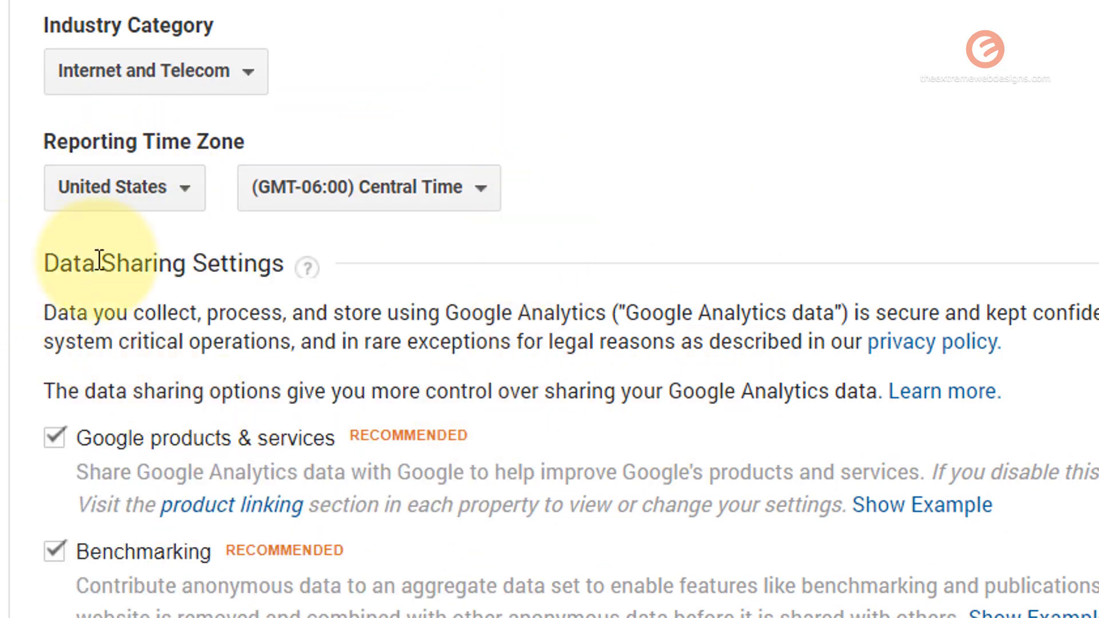
{"action": "scroll", "scroll_direction": "down", "scroll_amount": 3}
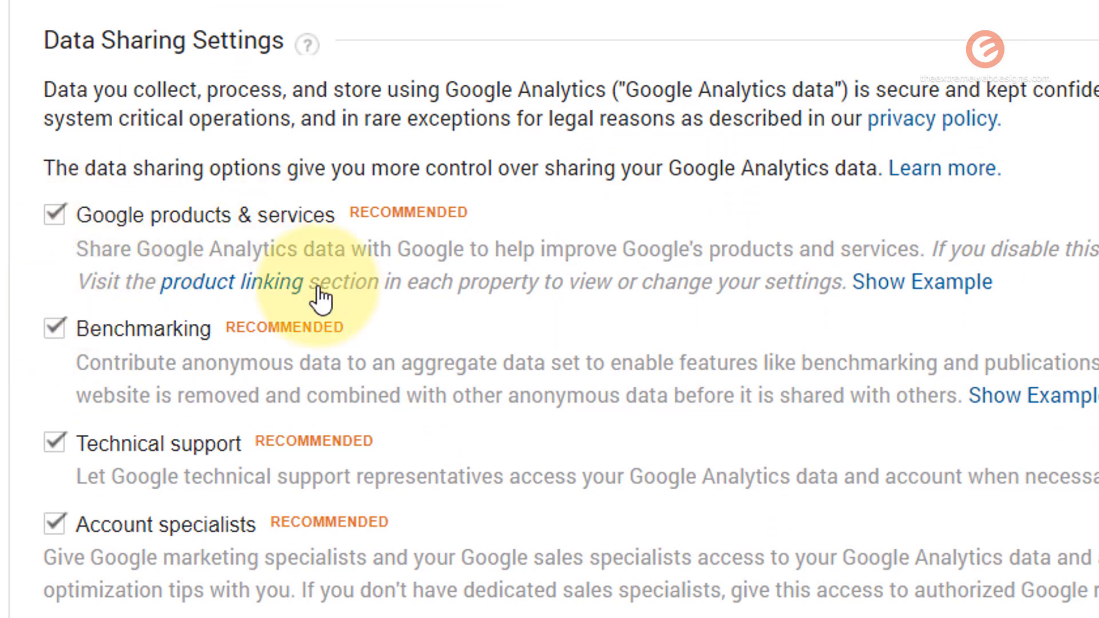
{"action": "mouse_move", "coordinate": [55, 216]}
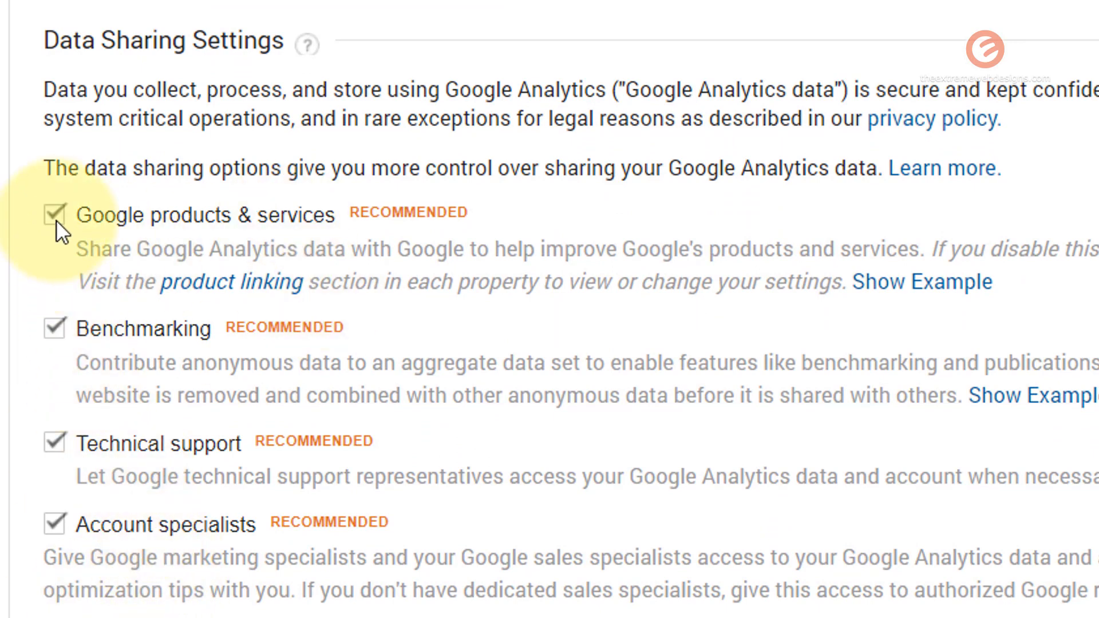
{"action": "left_click", "coordinate": [53, 215]}
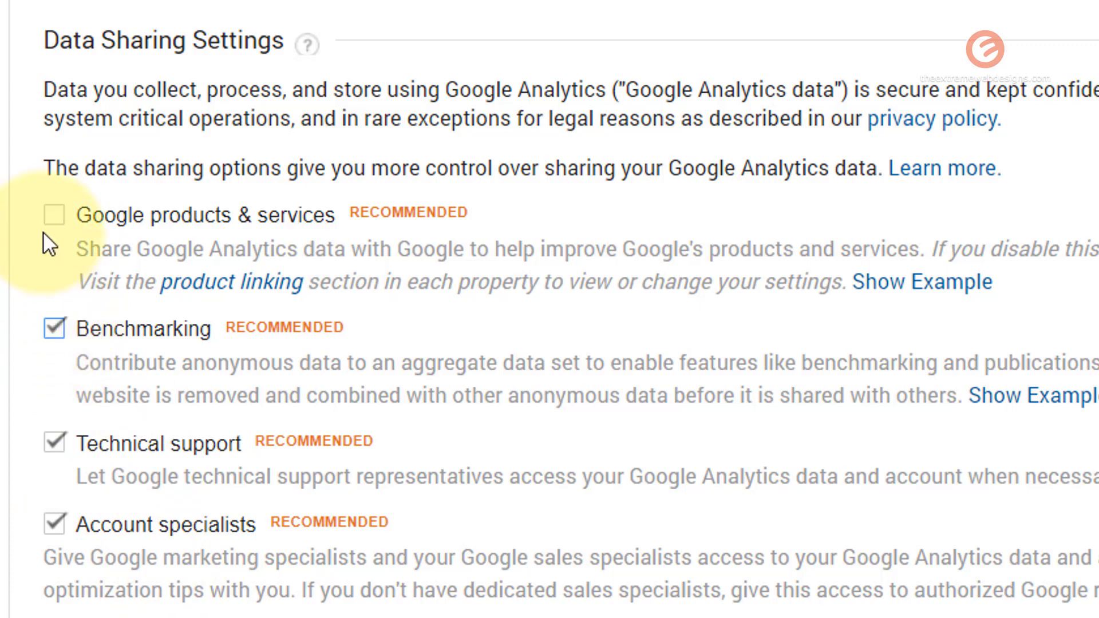
{"action": "left_click", "coordinate": [53, 215]}
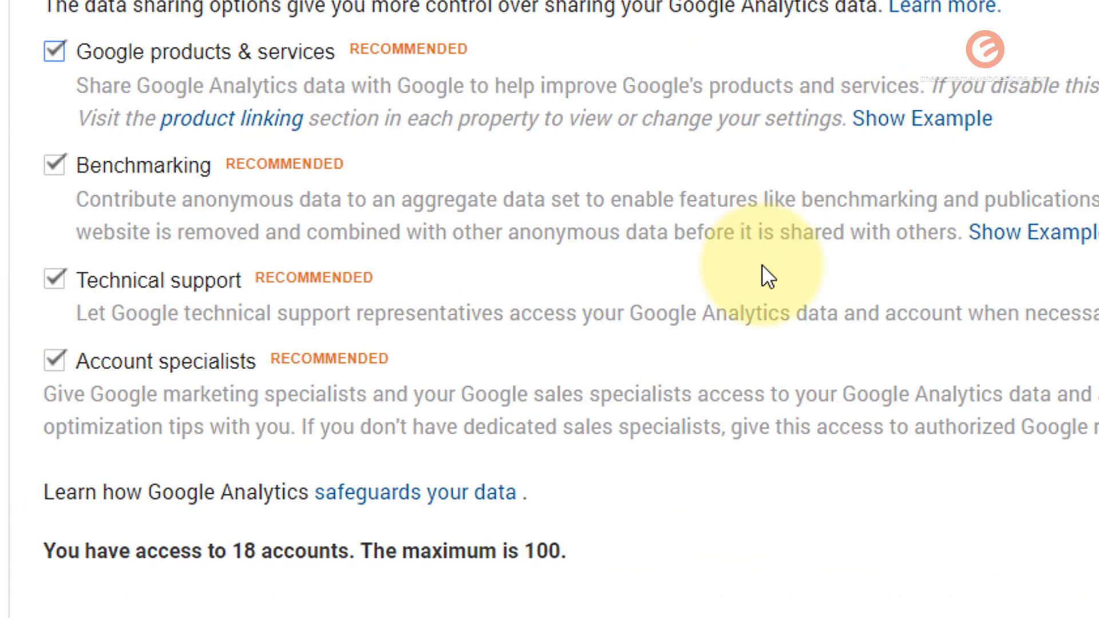
{"action": "scroll", "scroll_direction": "down", "scroll_amount": 3}
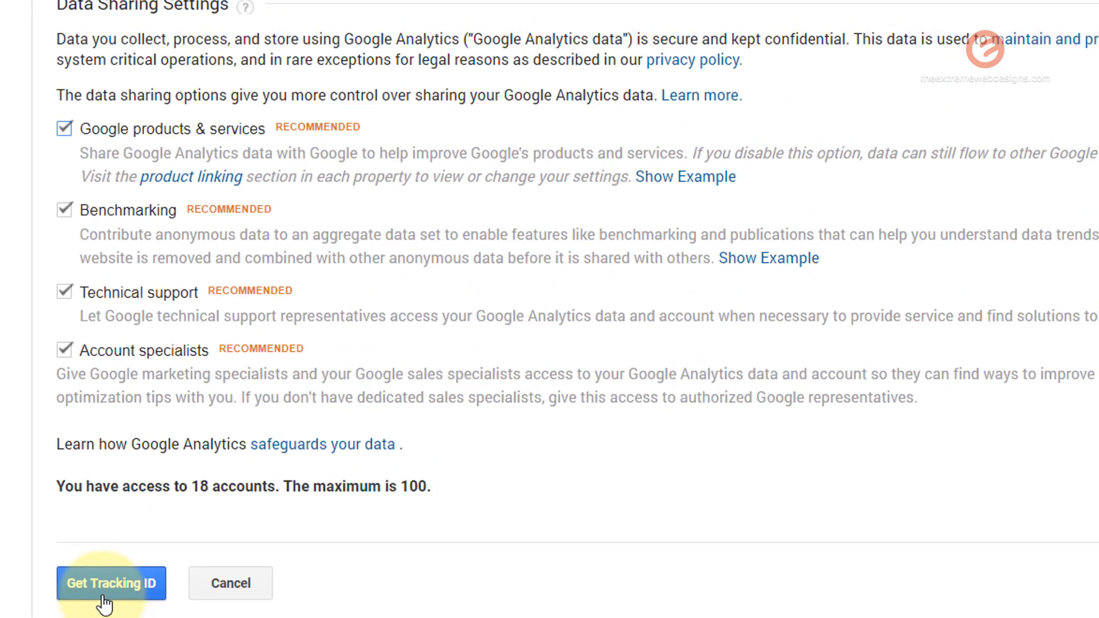
Step: Request the tracking ID and accept the Terms of Service Agreement
{"action": "left_click", "coordinate": [110, 583]}
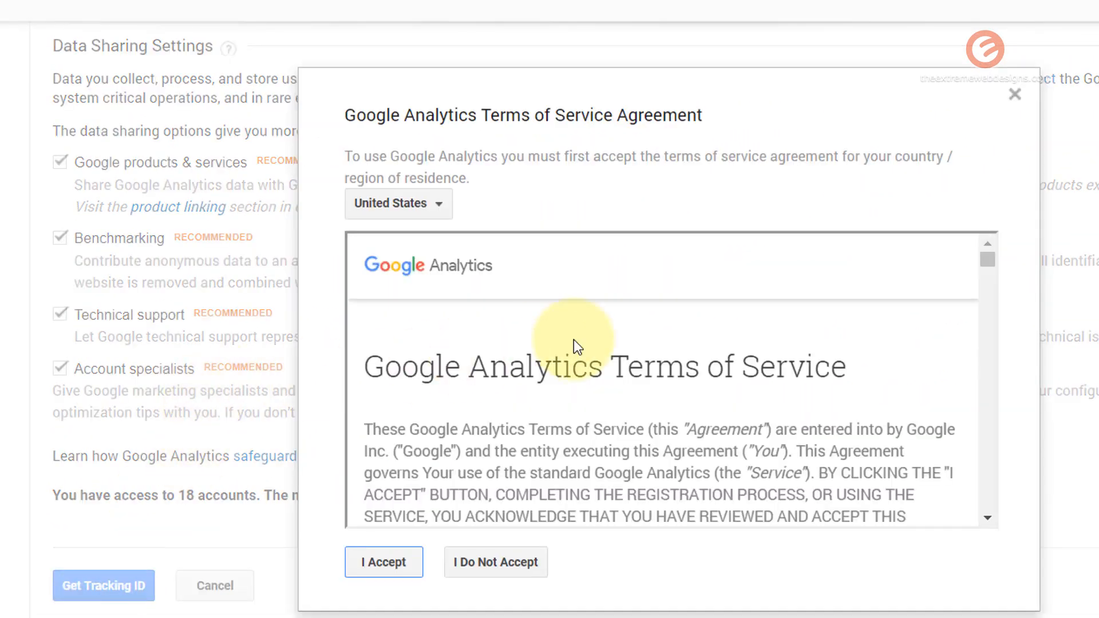
{"action": "scroll", "scroll_direction": "down", "scroll_amount": 3}
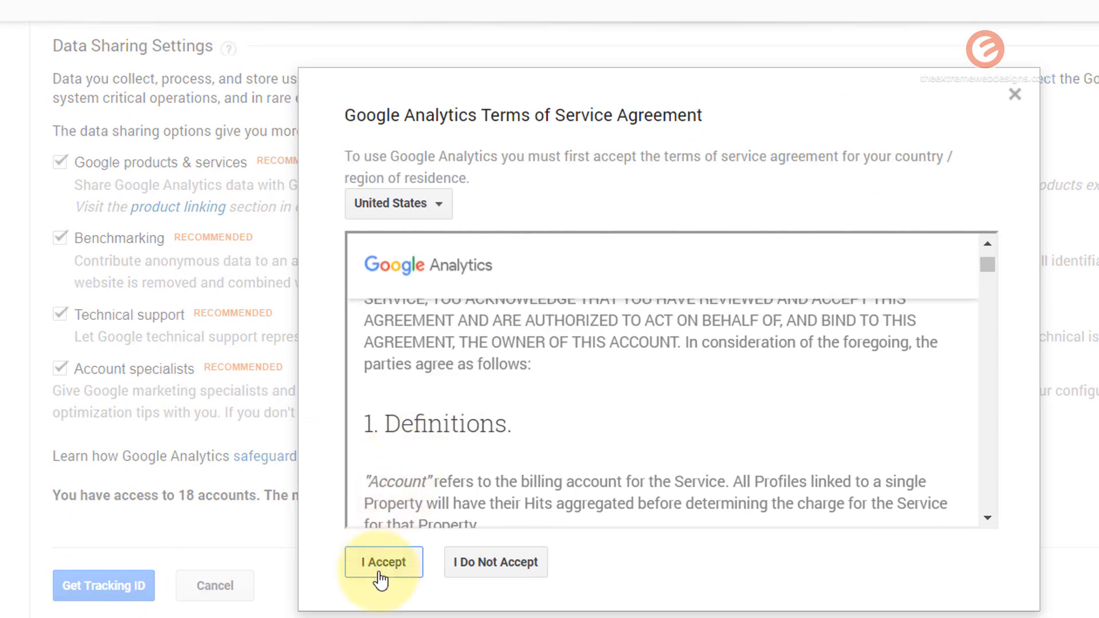
{"action": "left_click", "coordinate": [384, 561]}
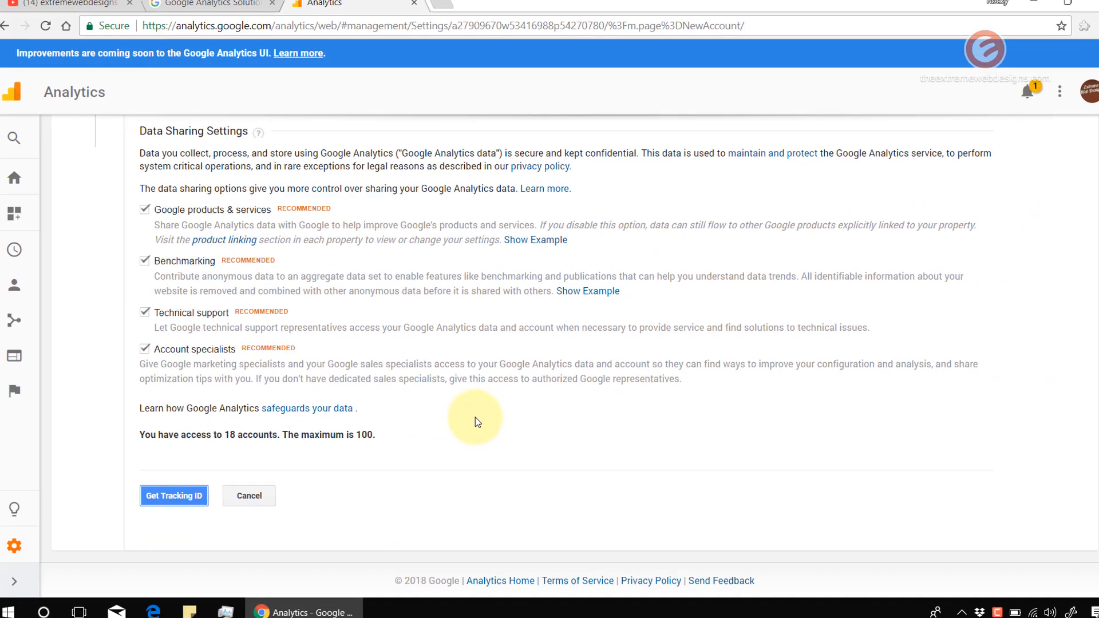
{"action": "left_click", "coordinate": [173, 496]}
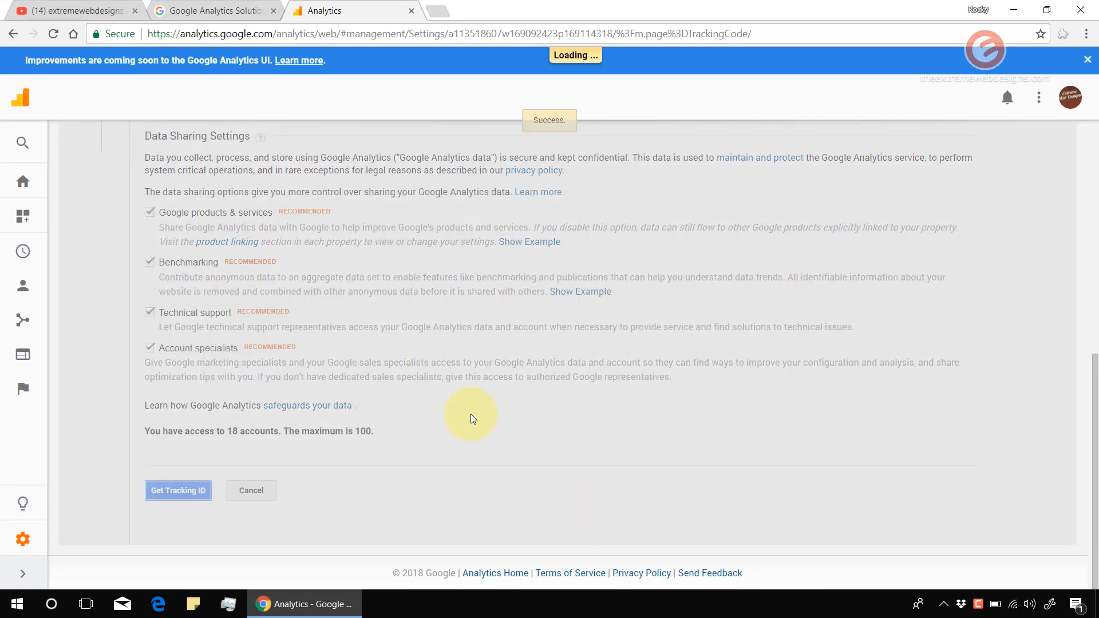
{"action": "left_click", "coordinate": [178, 490]}
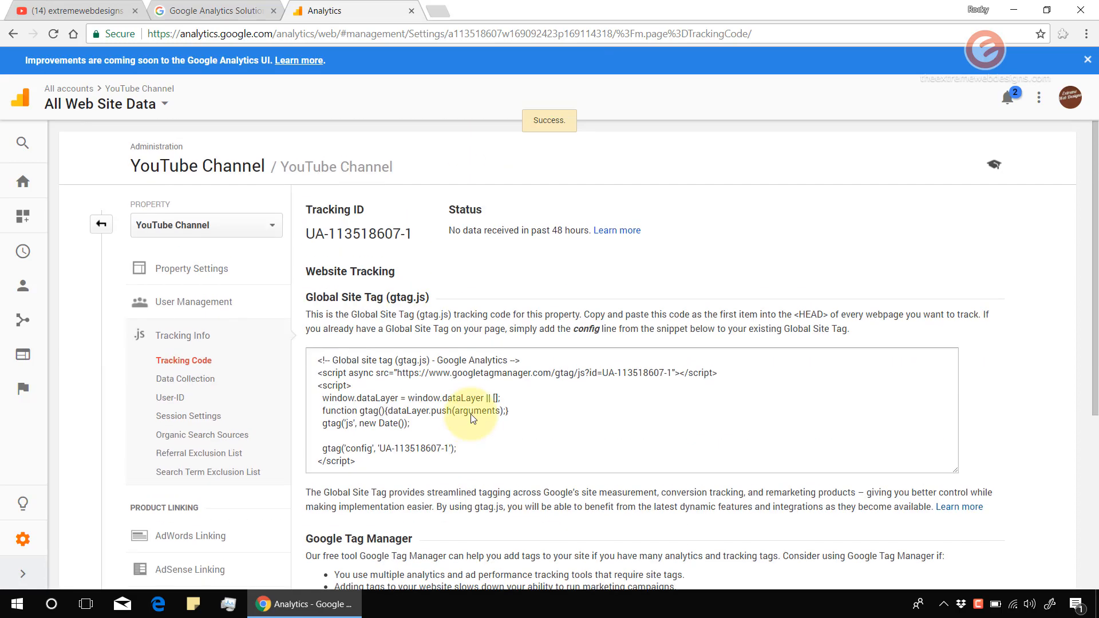
{"action": "mouse_move", "coordinate": [502, 307]}
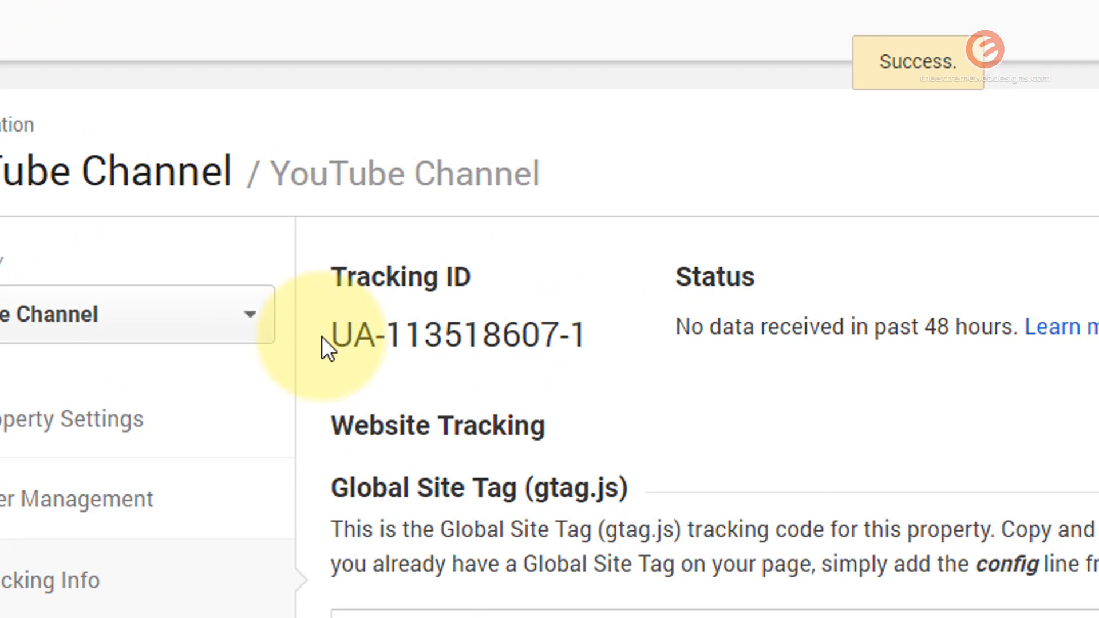
{"action": "double_click", "coordinate": [456, 338]}
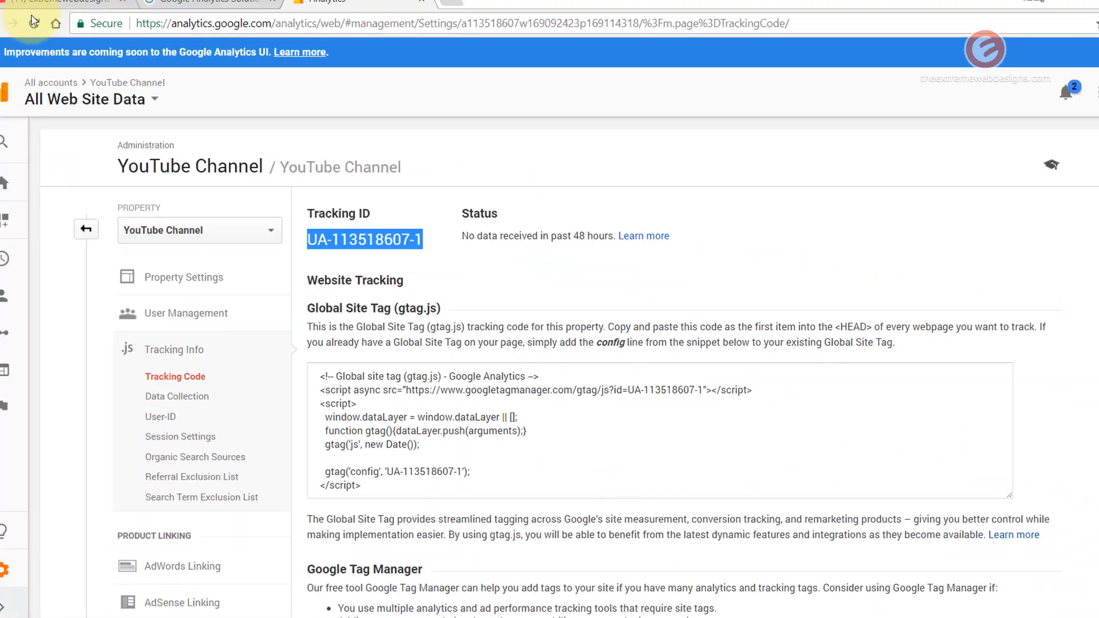
{"action": "left_click", "coordinate": [69, 11]}
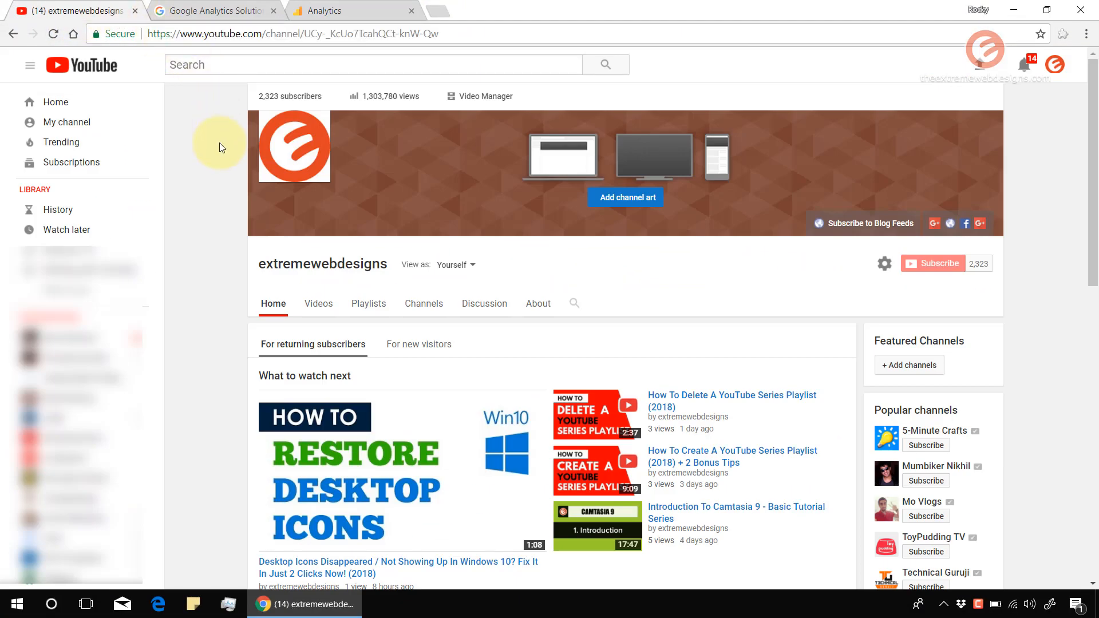
{"action": "mouse_move", "coordinate": [566, 60]}
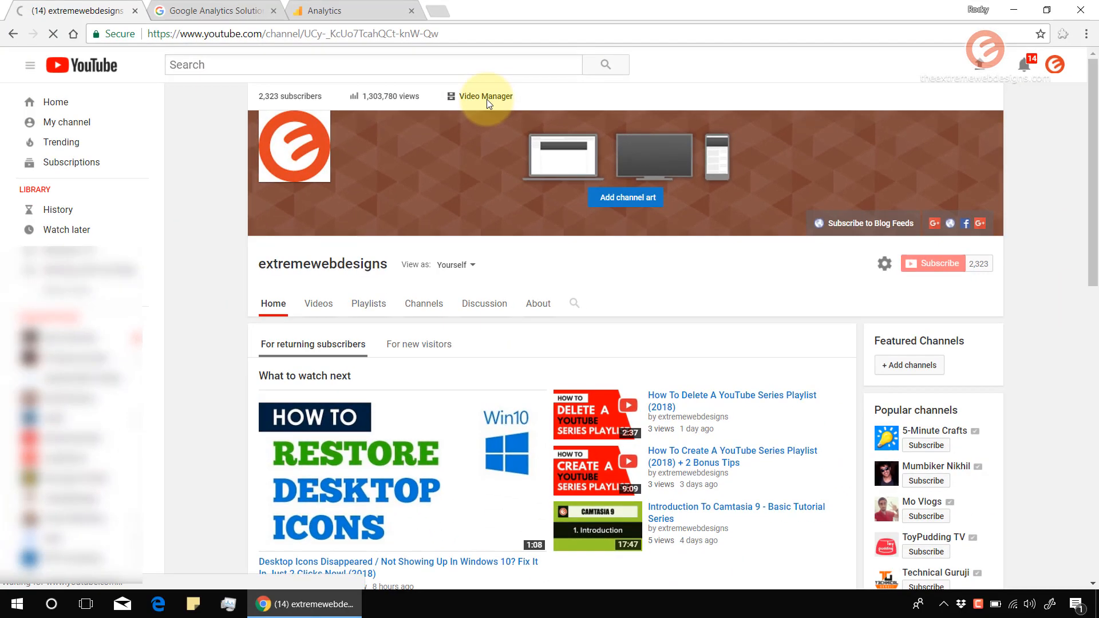
Step: Open Video Manager and expand the CHANNEL section of the Creator Studio sidebar
{"action": "left_click", "coordinate": [484, 97]}
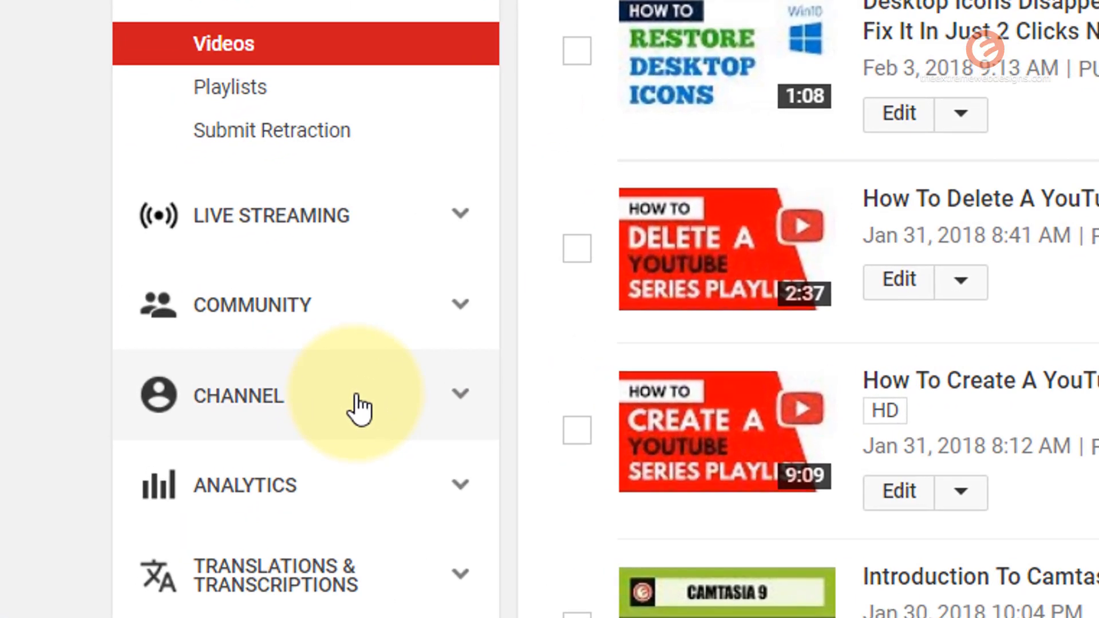
{"action": "left_click", "coordinate": [238, 395]}
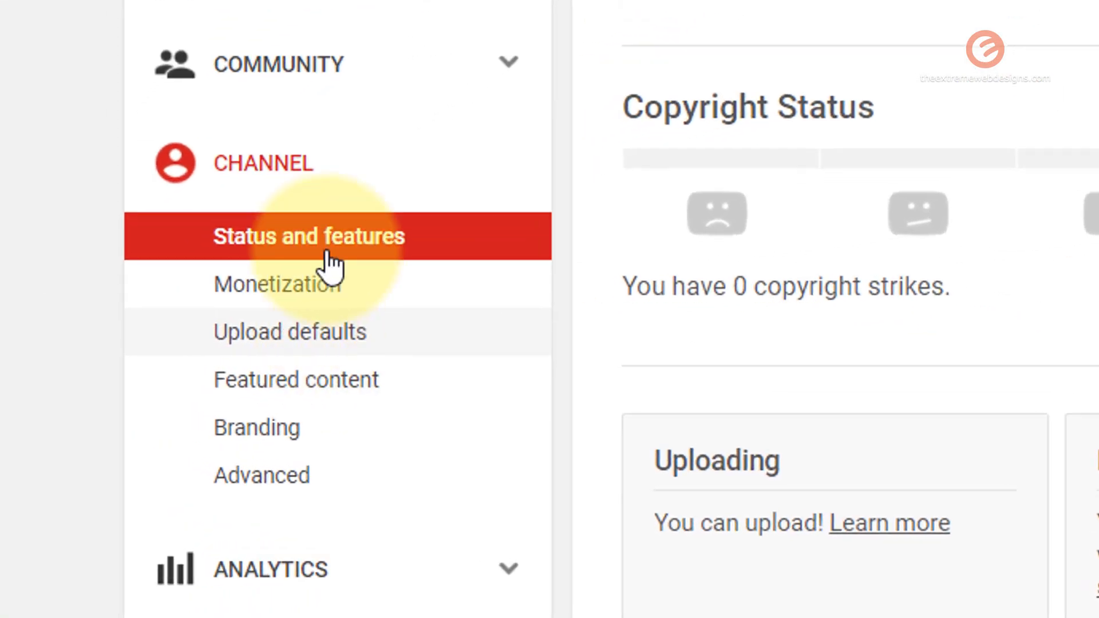
{"action": "mouse_move", "coordinate": [460, 484]}
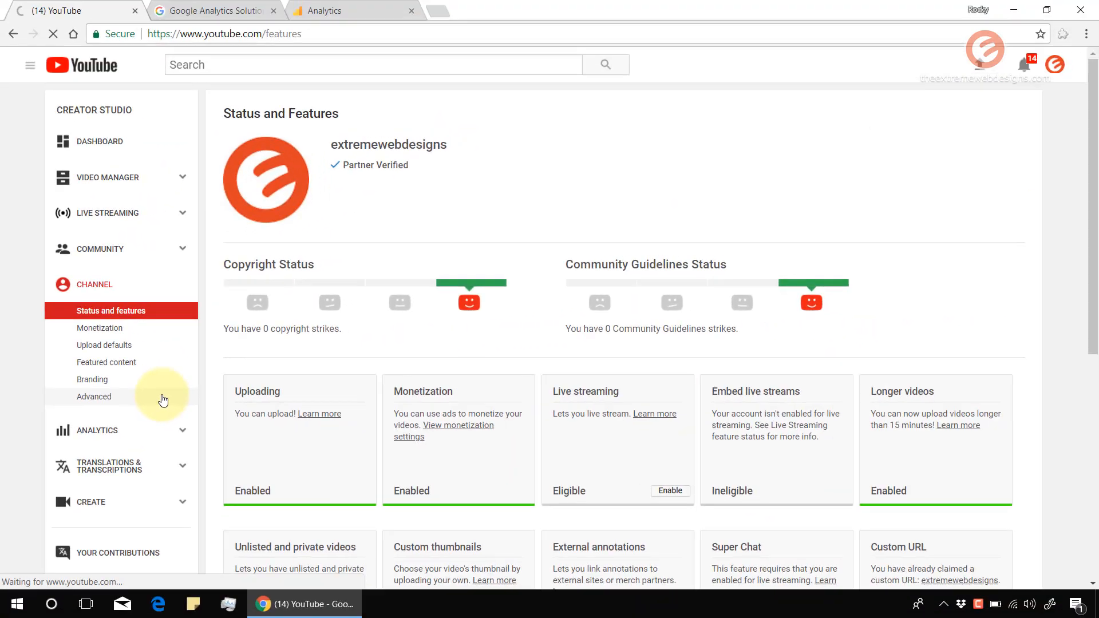
{"action": "left_click", "coordinate": [93, 396]}
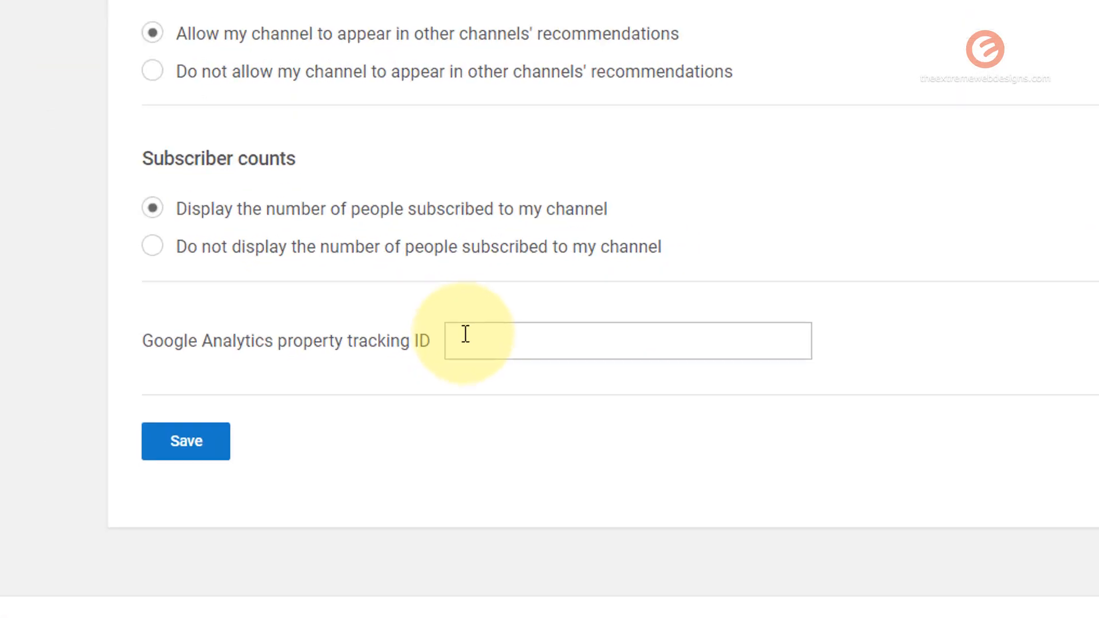
{"action": "scroll", "scroll_direction": "down", "scroll_amount": 3}
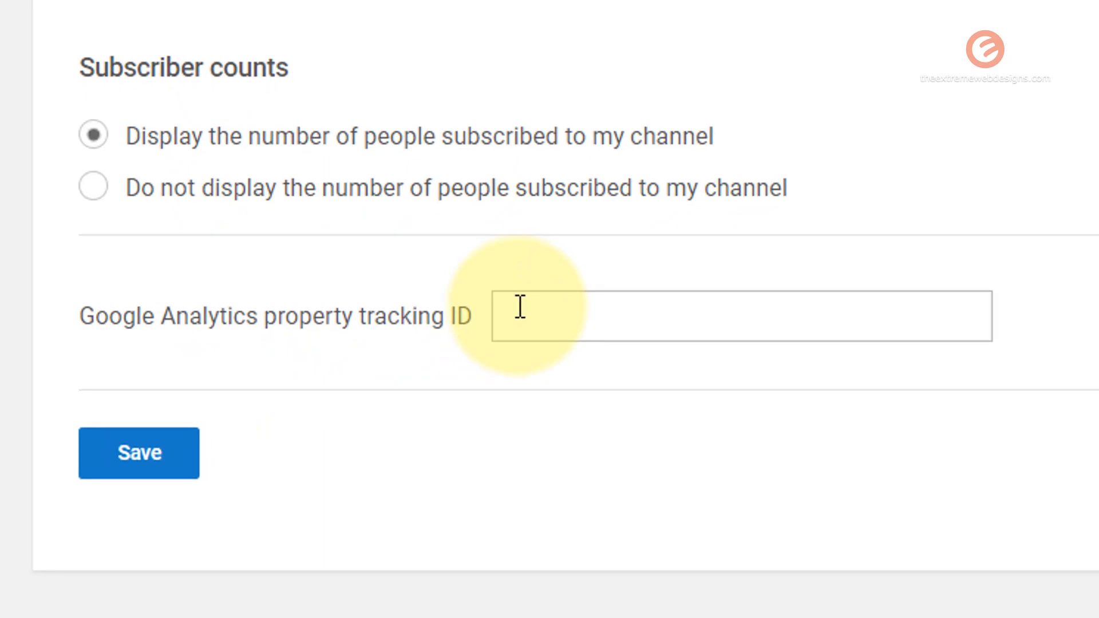
{"action": "mouse_move", "coordinate": [253, 347]}
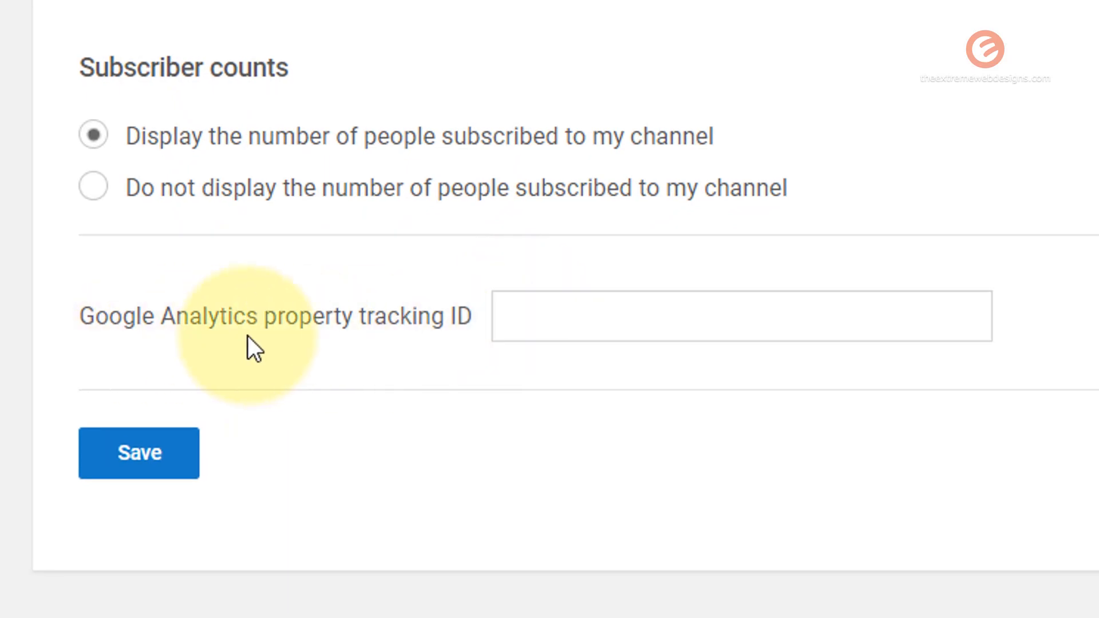
{"action": "mouse_move", "coordinate": [328, 310]}
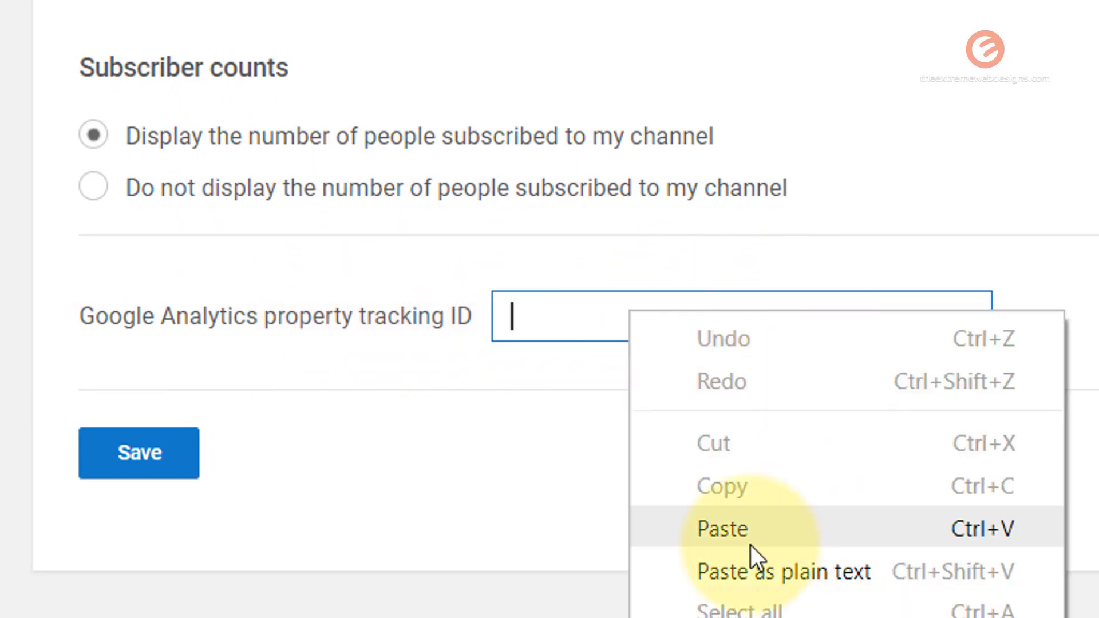
{"action": "left_click", "coordinate": [722, 528]}
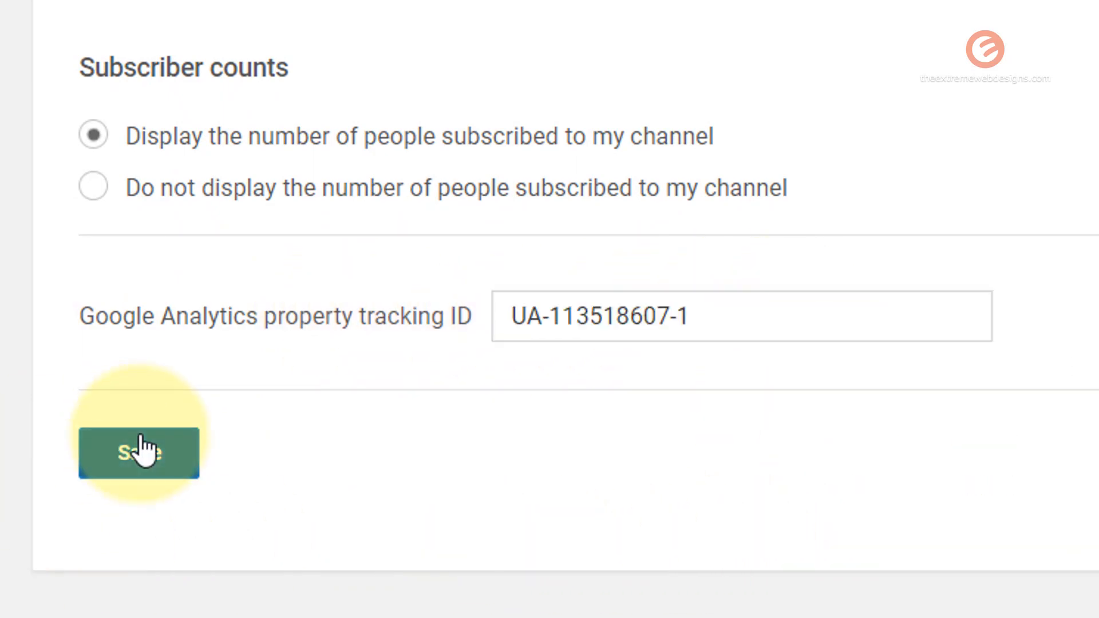
{"action": "left_click", "coordinate": [138, 452]}
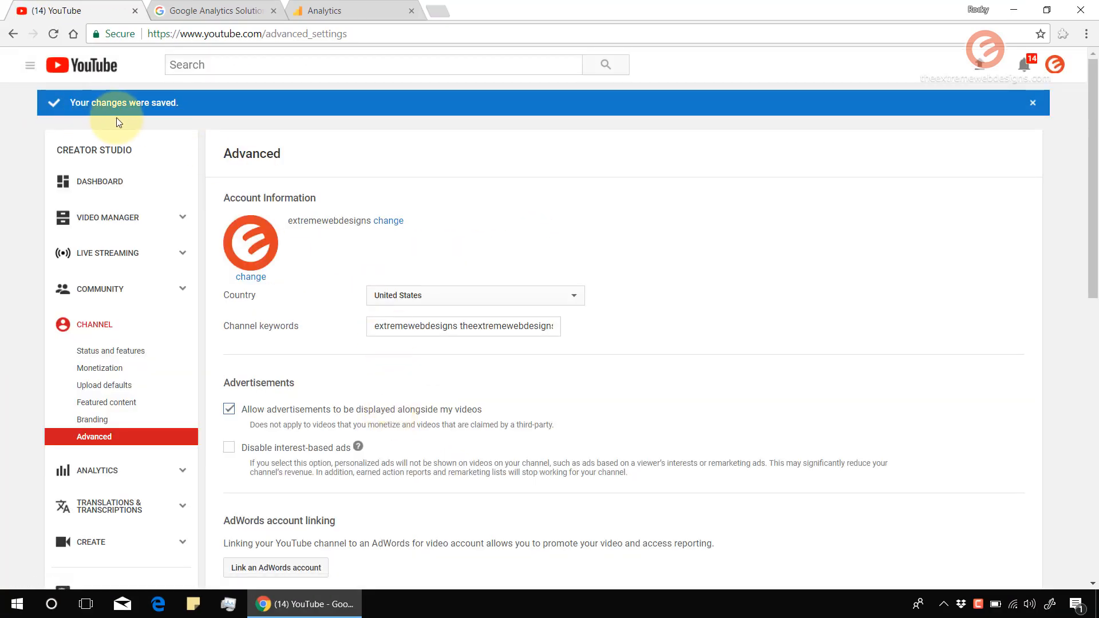
{"action": "mouse_move", "coordinate": [55, 128]}
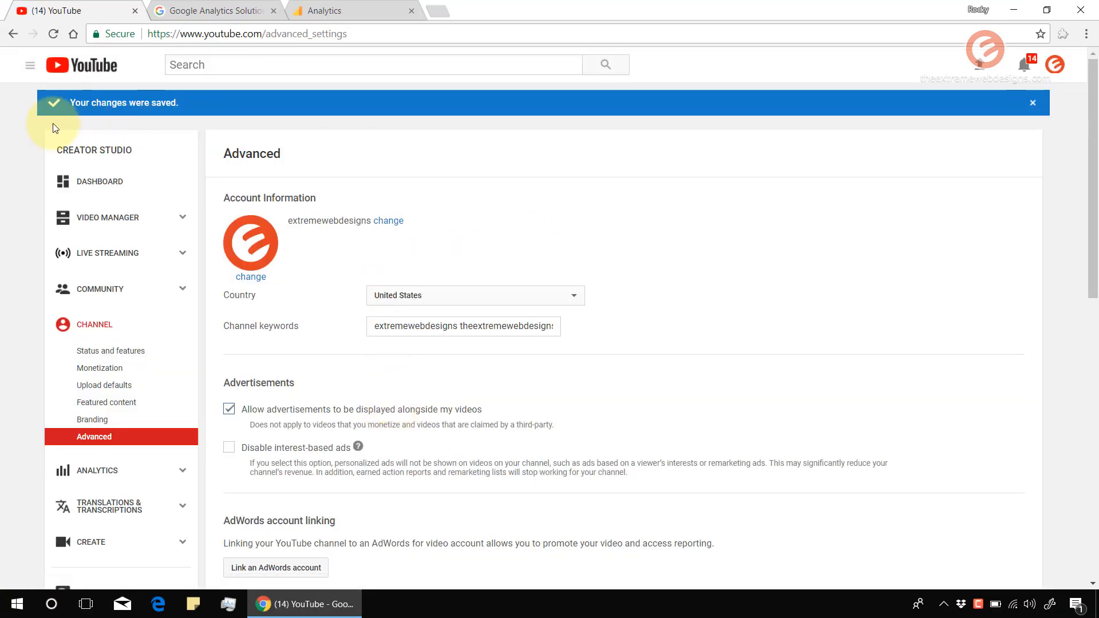
{"action": "scroll", "scroll_direction": "down", "scroll_amount": 3}
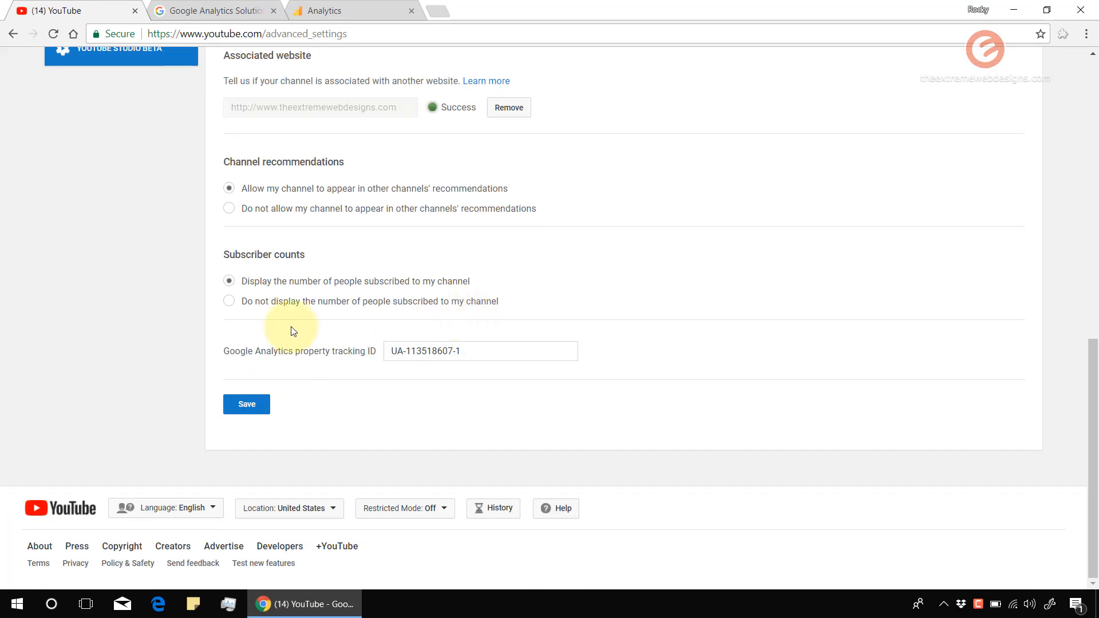
{"action": "mouse_move", "coordinate": [505, 367]}
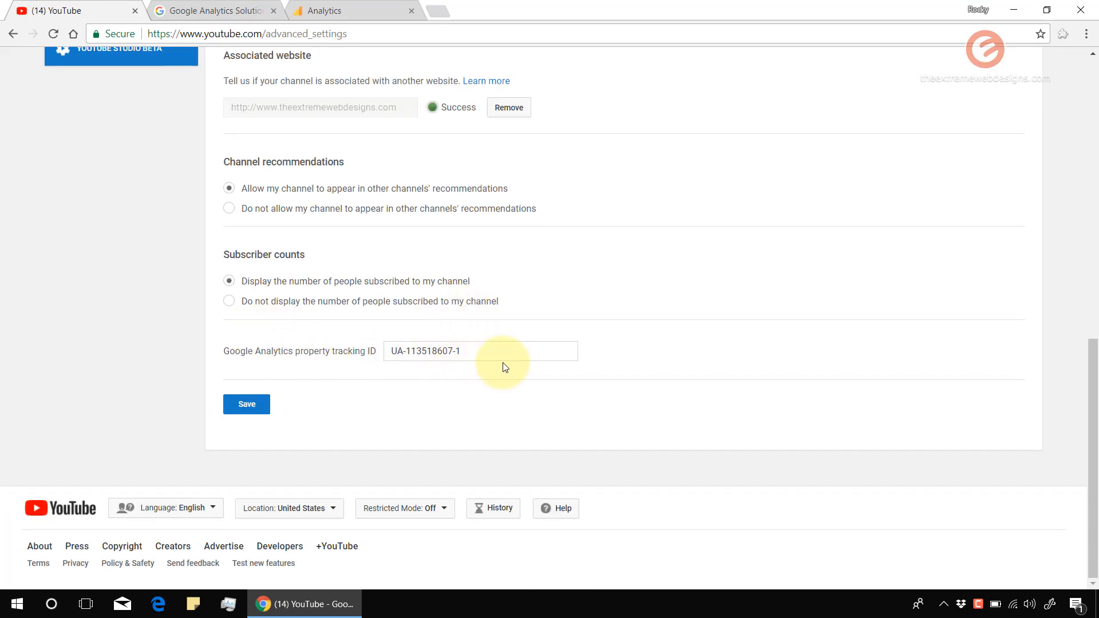
{"action": "mouse_move", "coordinate": [827, 339]}
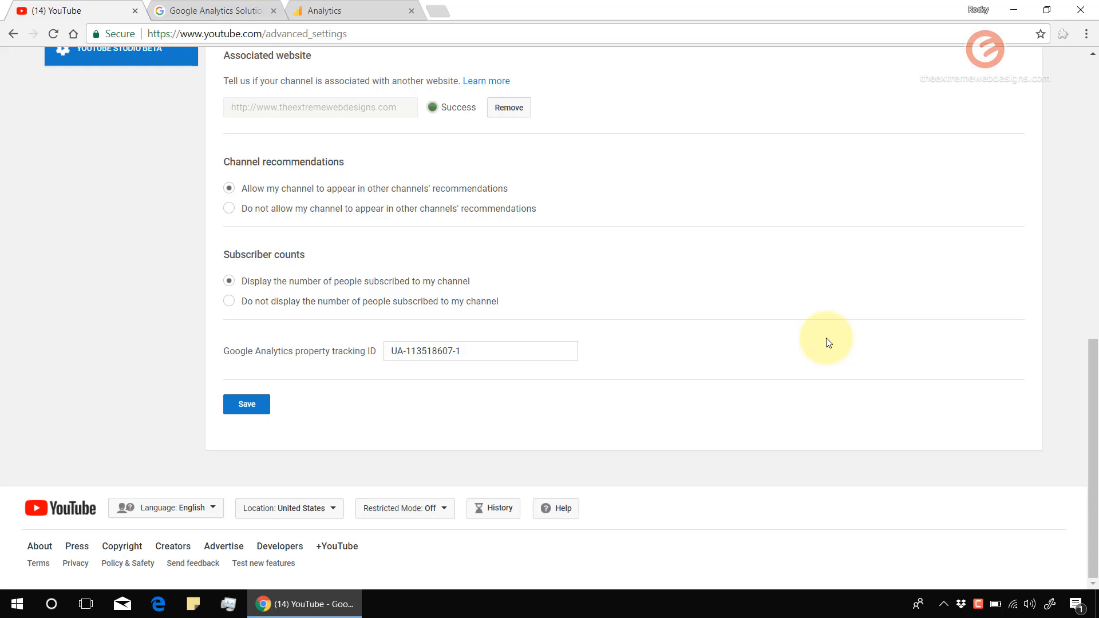
{"action": "mouse_move", "coordinate": [397, 421]}
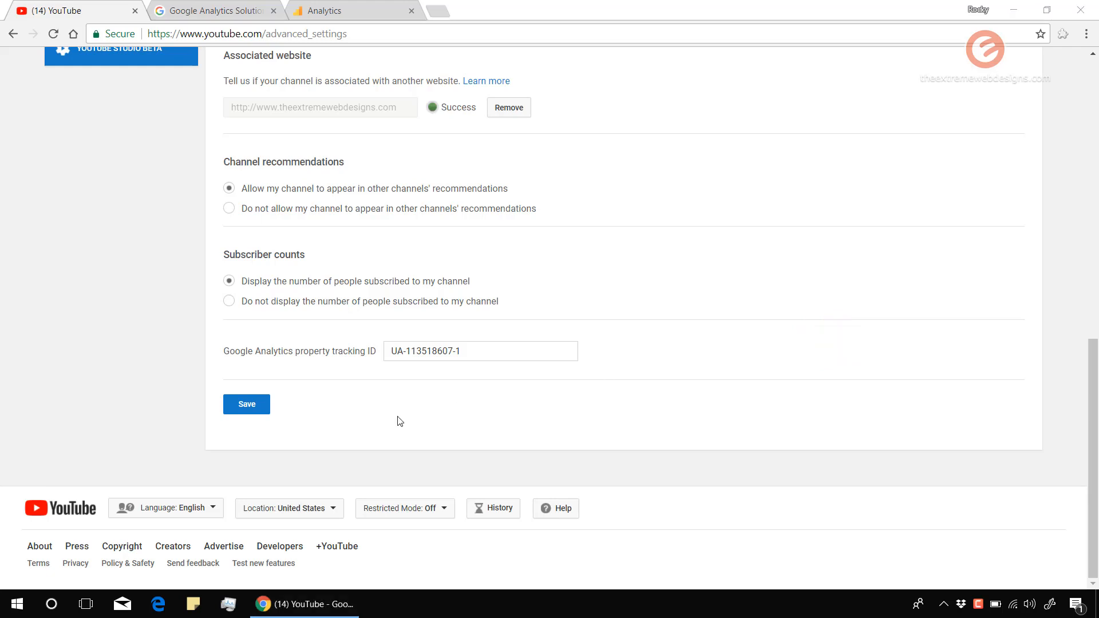
{"action": "mouse_move", "coordinate": [359, 403]}
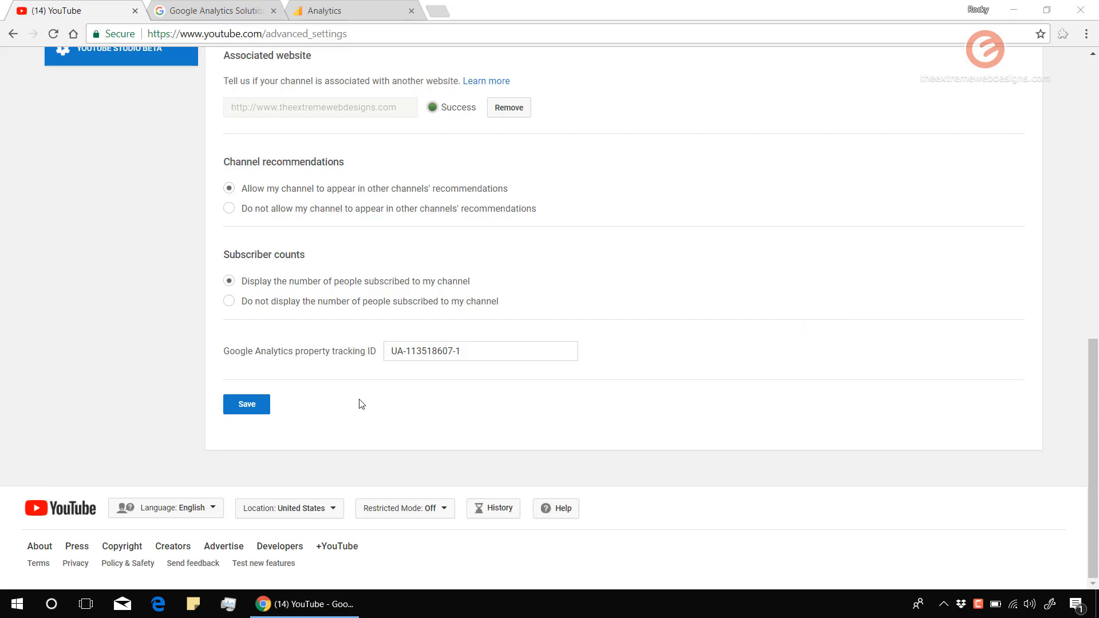
{"action": "left_click", "coordinate": [329, 11]}
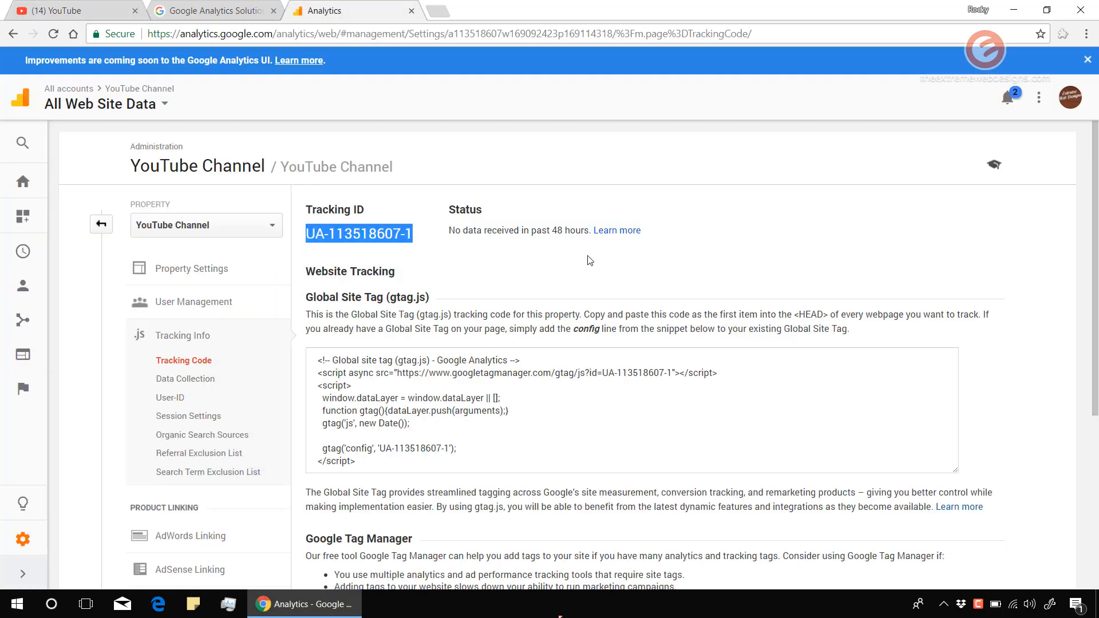
{"action": "mouse_move", "coordinate": [78, 10]}
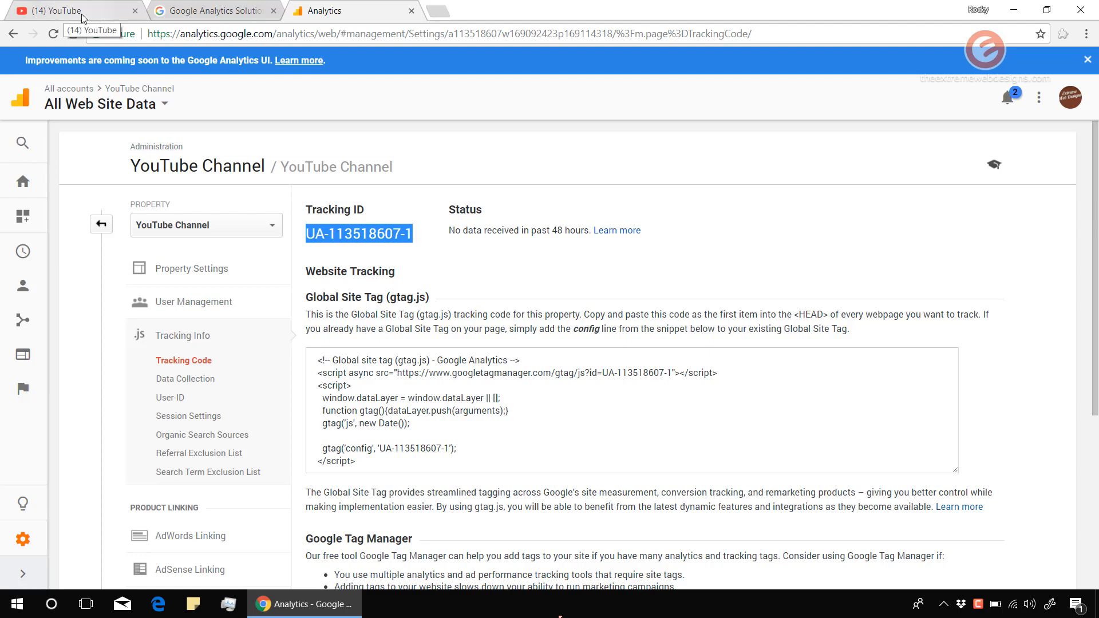